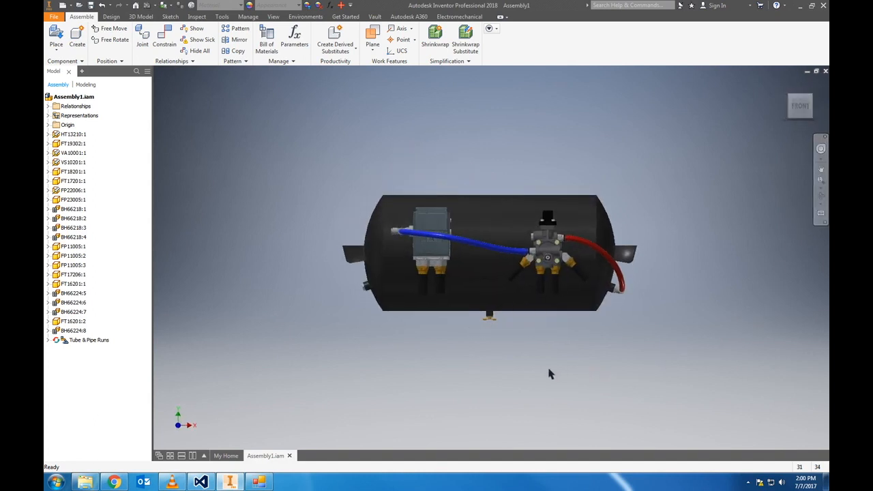
- Close the Assembly1 tank assembly, then start a new assembly saved as 'PTS Demo' in Brake Kit Parts
{"action": "left_click", "coordinate": [68, 134]}
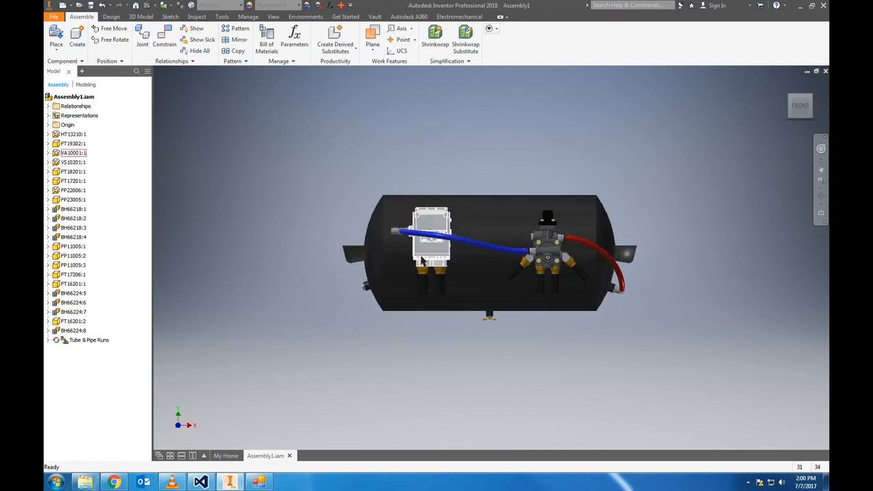
{"action": "left_click", "coordinate": [73, 162]}
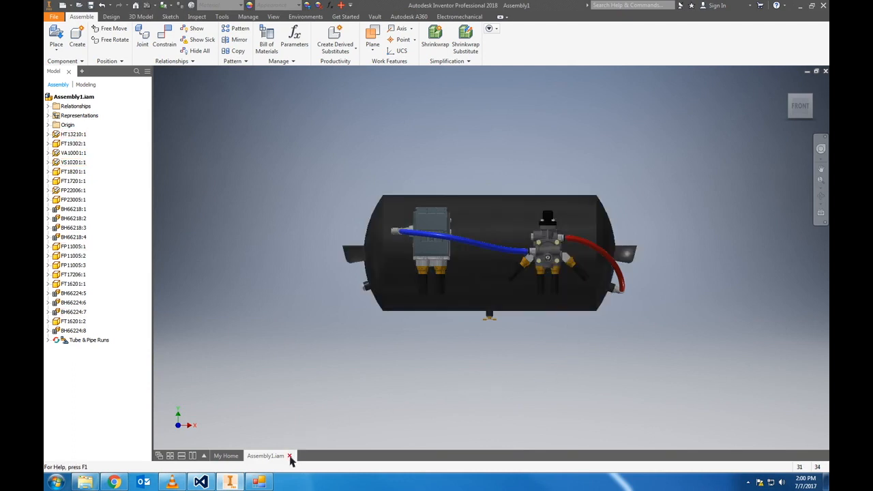
{"action": "left_click", "coordinate": [289, 455]}
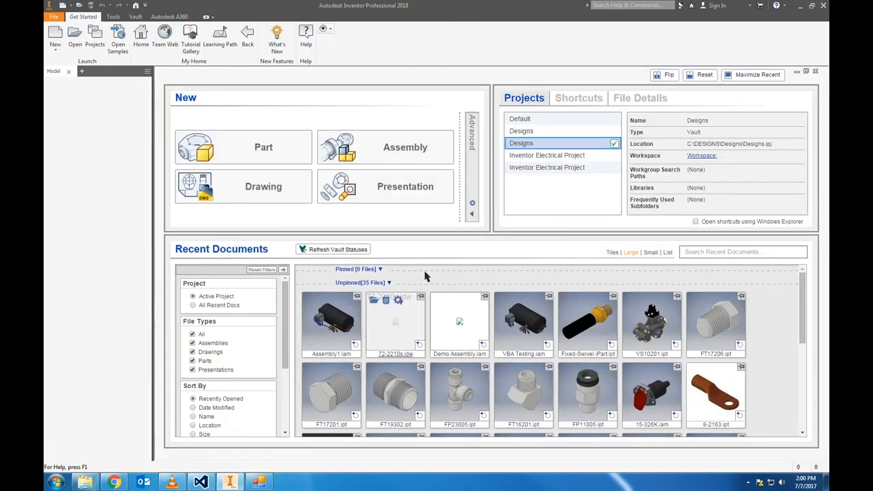
{"action": "left_click", "coordinate": [385, 146]}
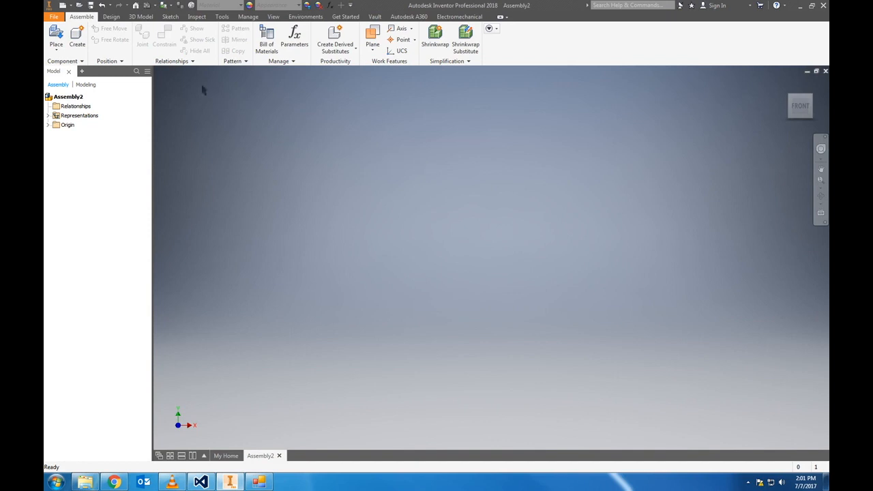
{"action": "left_click", "coordinate": [67, 17]}
{"action": "type", "text": "PTS Demo"}
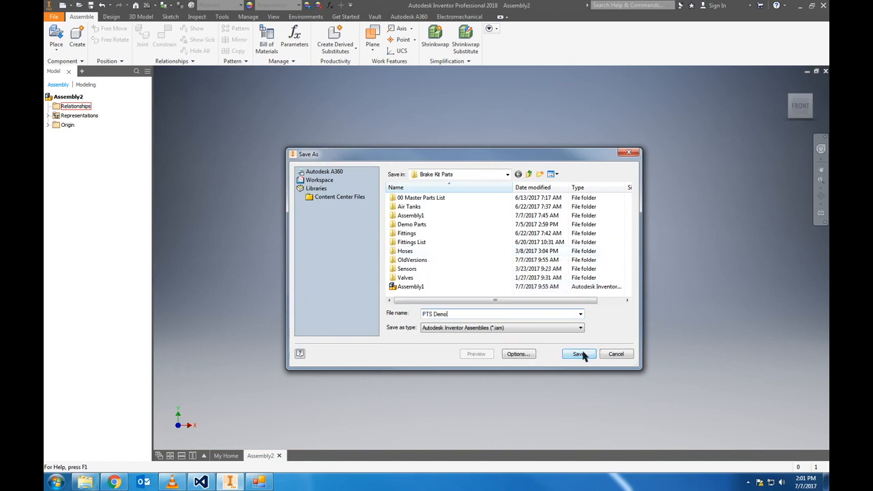
{"action": "left_click", "coordinate": [579, 353]}
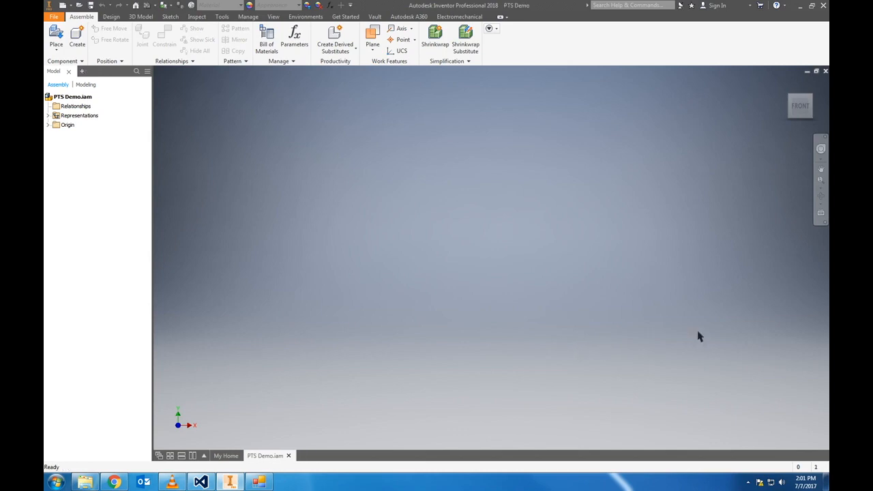
{"action": "mouse_move", "coordinate": [801, 5]}
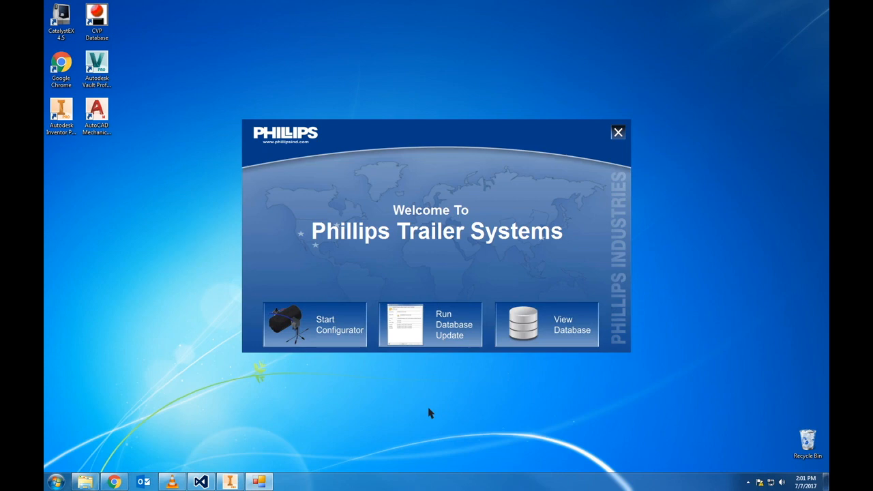
{"action": "mouse_move", "coordinate": [420, 415]}
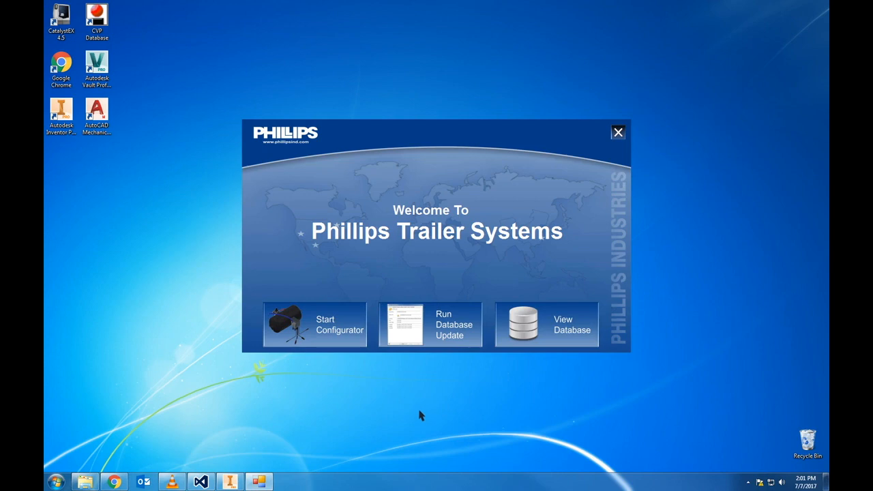
{"action": "mouse_move", "coordinate": [347, 334]}
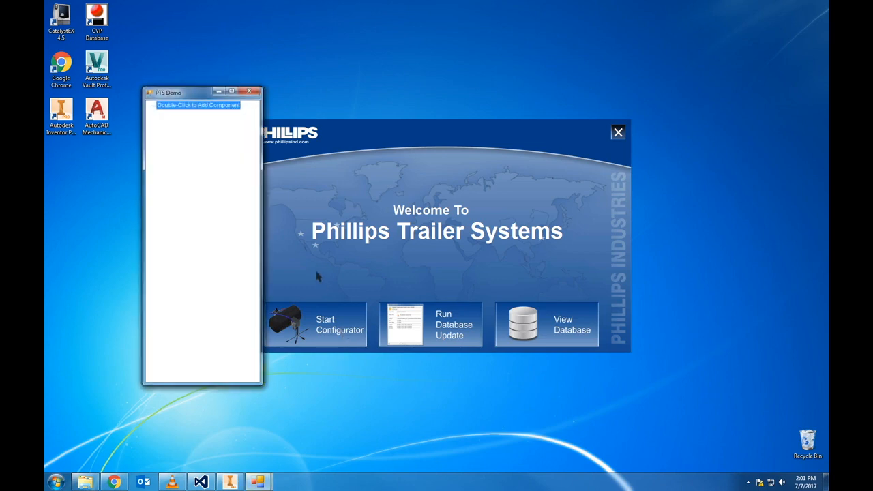
- Drag the PTS Demo component tree window to the right of the Inventor window
{"action": "left_click_drag", "start_coordinate": [201, 92], "coordinate": [385, 122]}
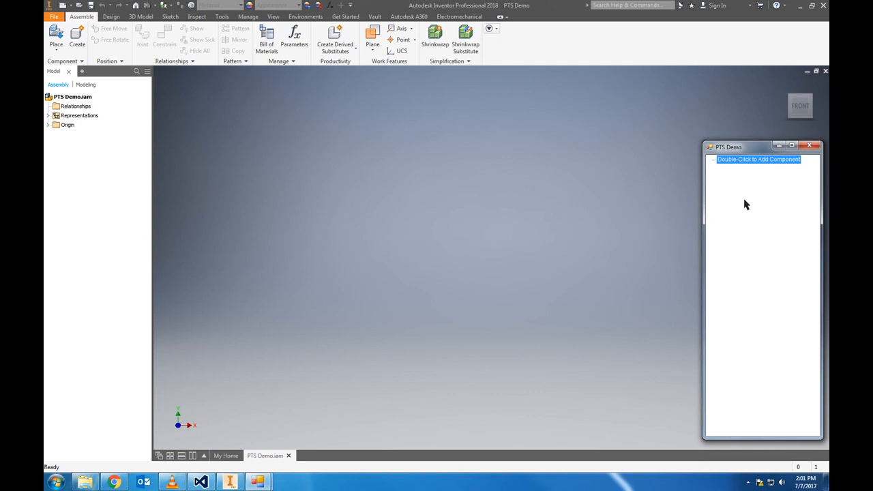
- Open the Initial Component form and browse its Category and Description lists without choosing
{"action": "double_click", "coordinate": [757, 159]}
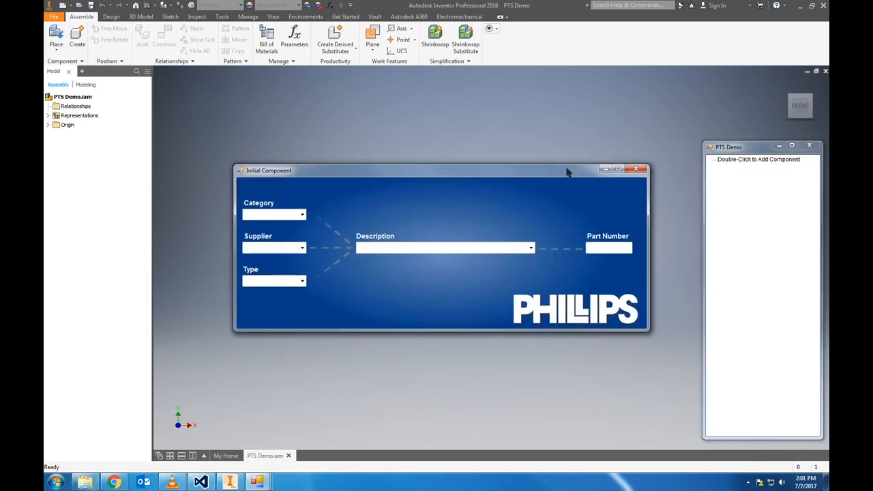
{"action": "mouse_move", "coordinate": [360, 206]}
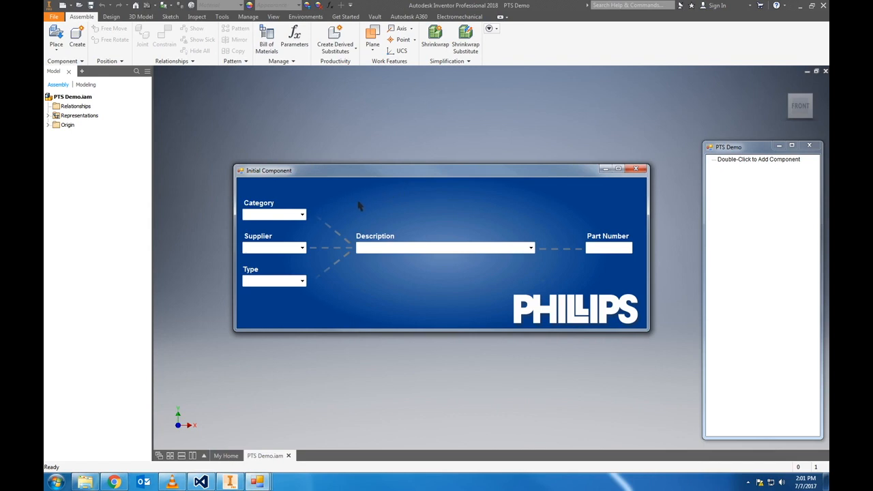
{"action": "left_click", "coordinate": [269, 214]}
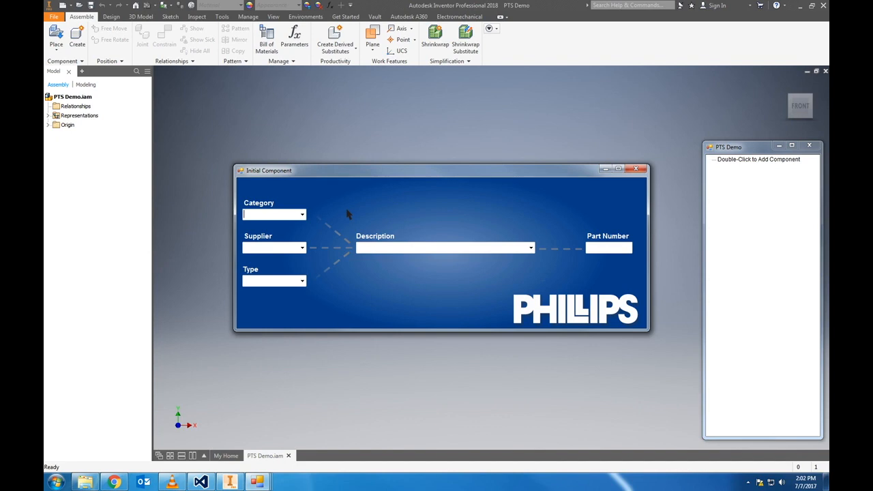
{"action": "mouse_move", "coordinate": [343, 217]}
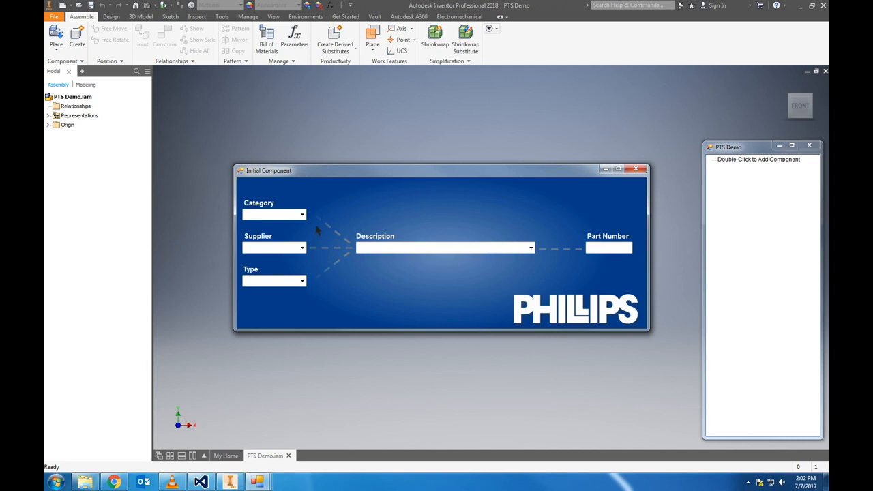
{"action": "left_click", "coordinate": [302, 214]}
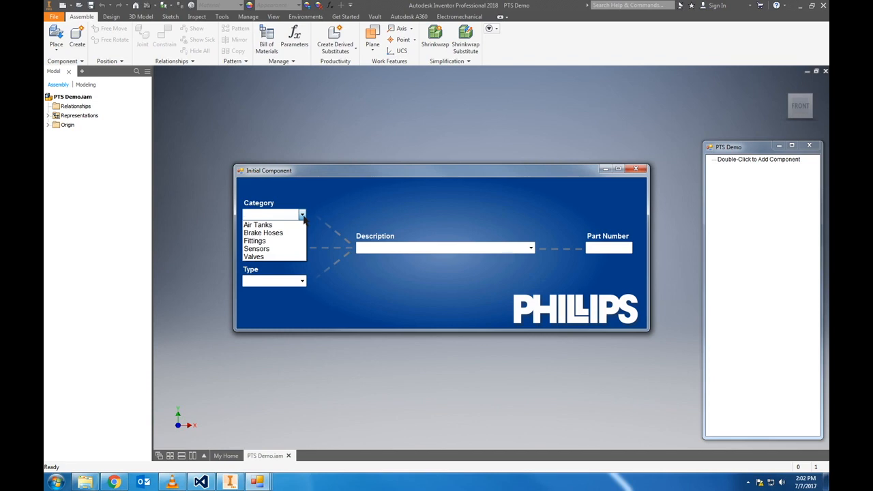
{"action": "left_click", "coordinate": [302, 248]}
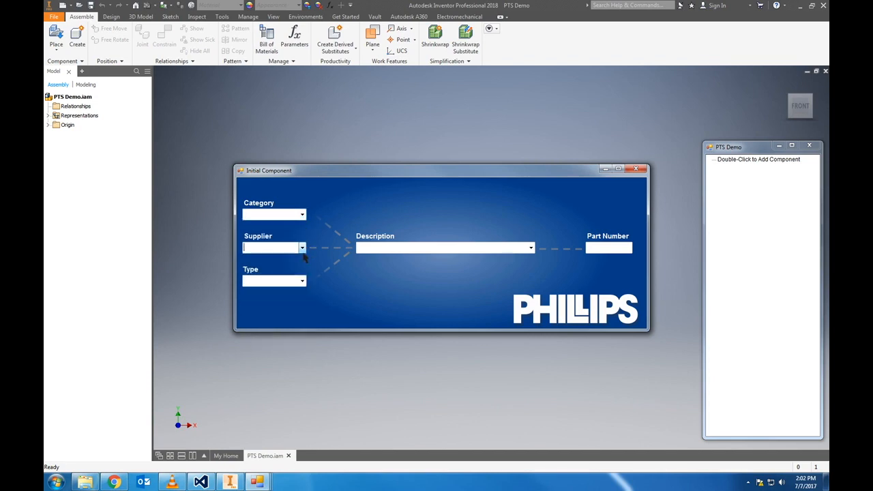
{"action": "left_click", "coordinate": [301, 281]}
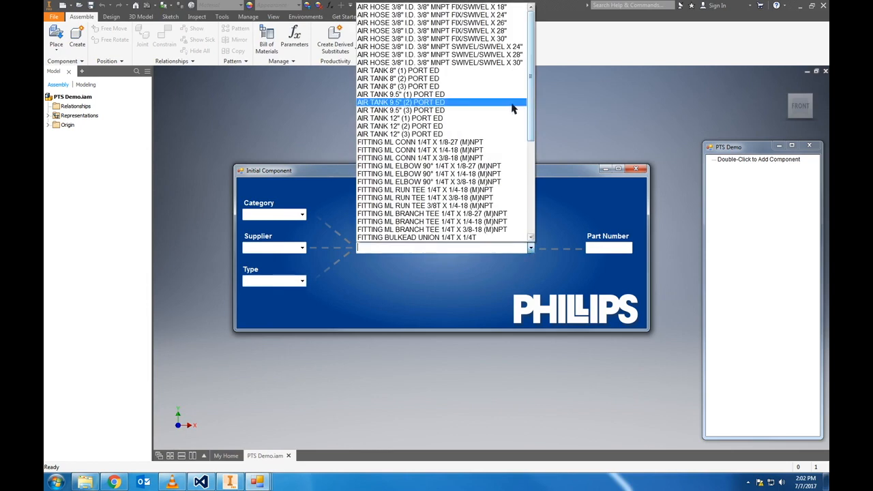
{"action": "scroll", "scroll_direction": "down", "scroll_amount": 3}
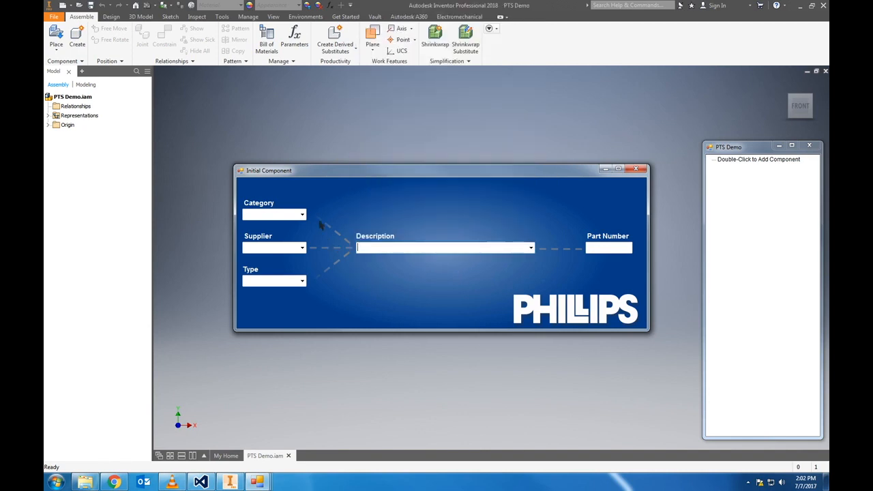
- Add the 12" two-port tank HT13210: Category Air Tanks, Supplier Hoosier, Type Steel
{"action": "left_click", "coordinate": [301, 214]}
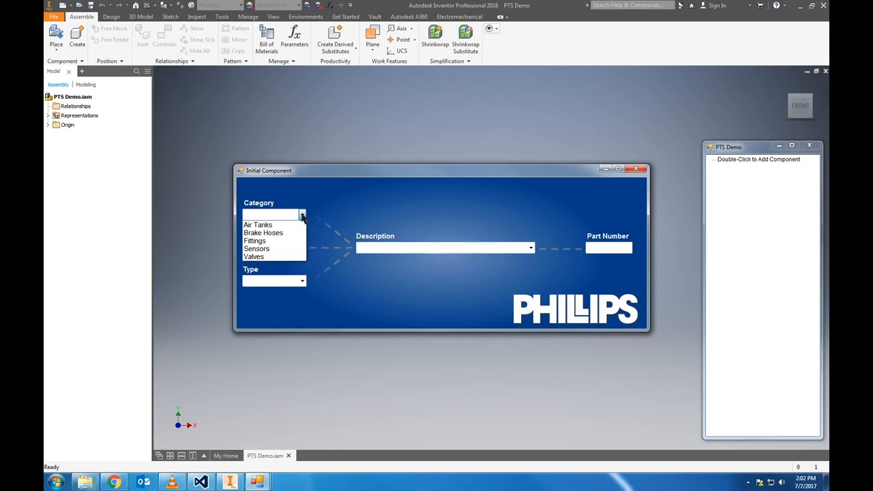
{"action": "left_click", "coordinate": [258, 225]}
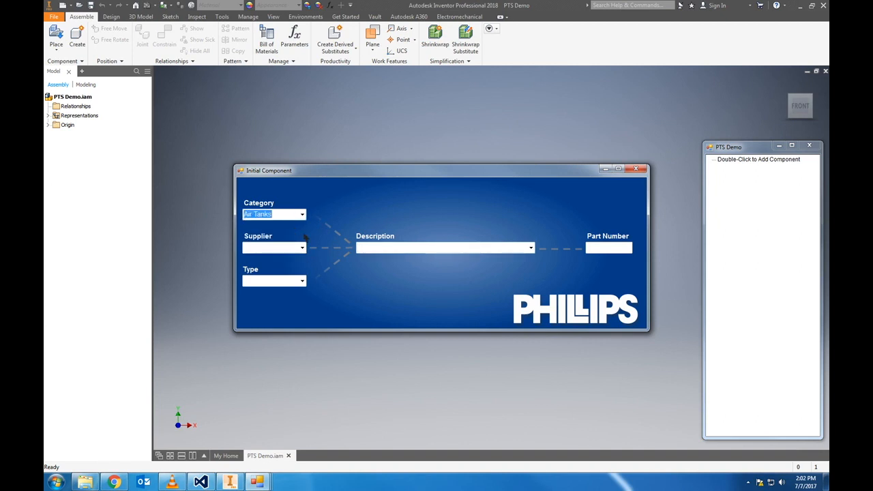
{"action": "left_click", "coordinate": [302, 248]}
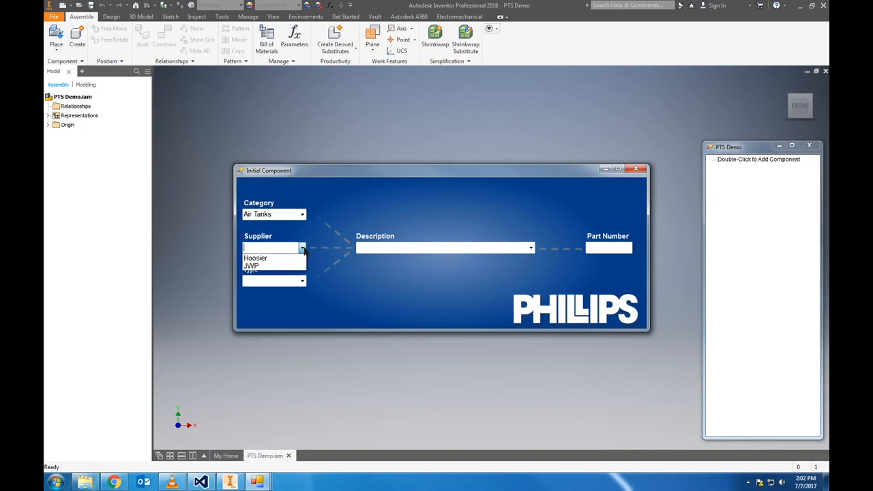
{"action": "left_click", "coordinate": [301, 280]}
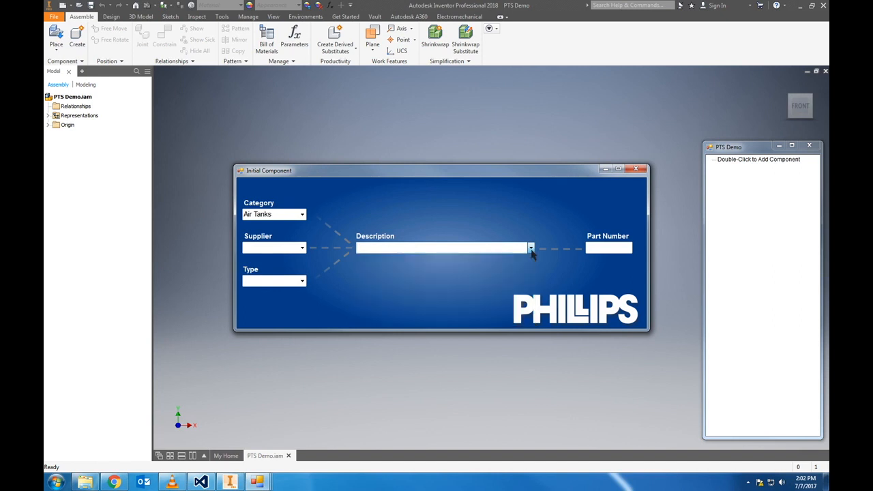
{"action": "mouse_move", "coordinate": [302, 247]}
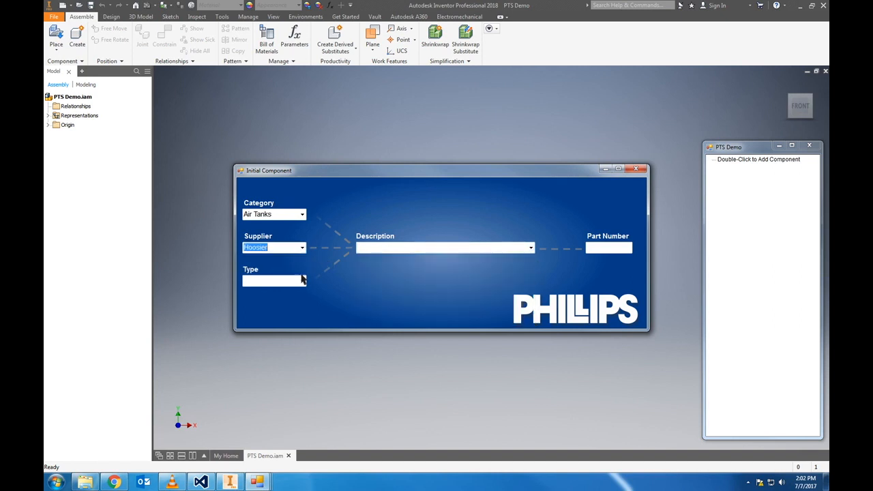
{"action": "left_click", "coordinate": [301, 280]}
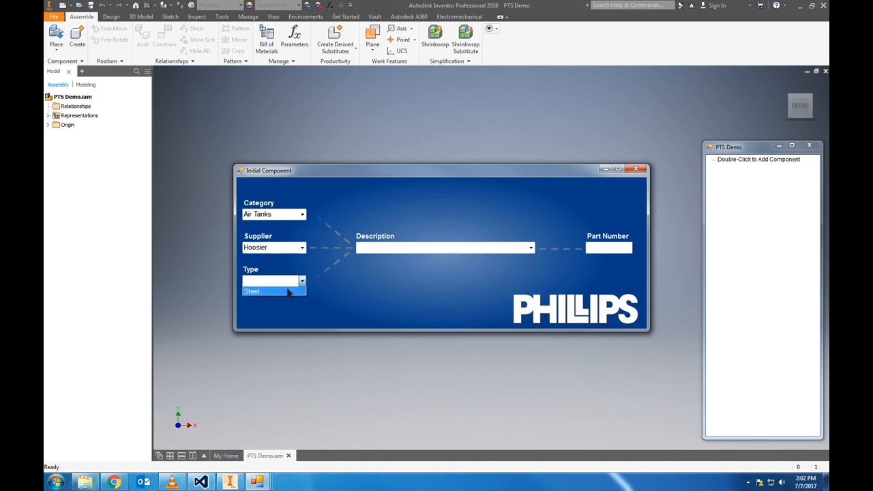
{"action": "left_click", "coordinate": [529, 247]}
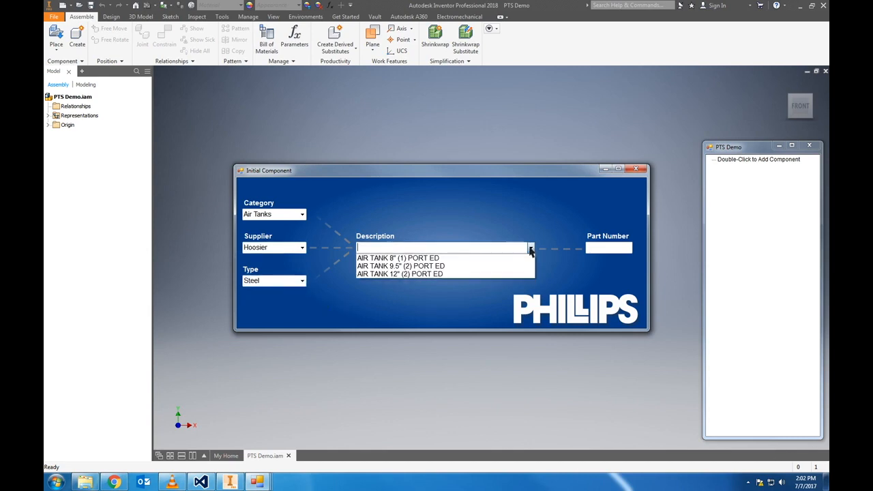
{"action": "left_click", "coordinate": [398, 274]}
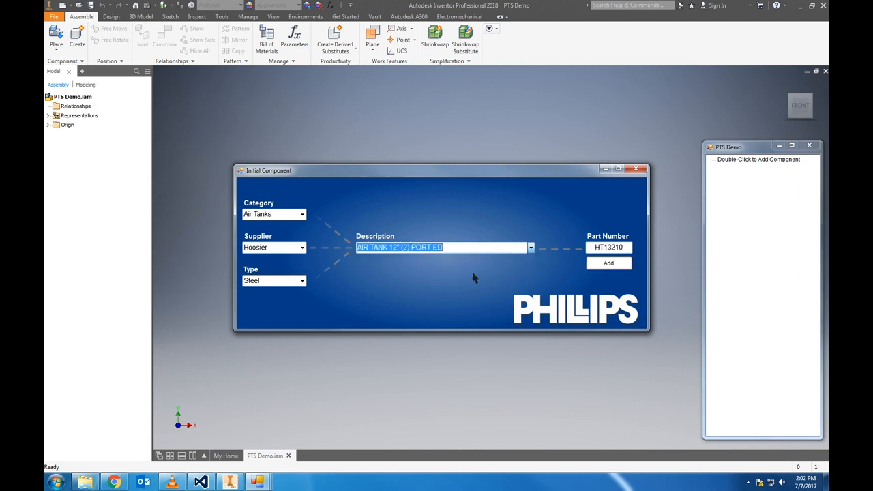
{"action": "left_click", "coordinate": [608, 247]}
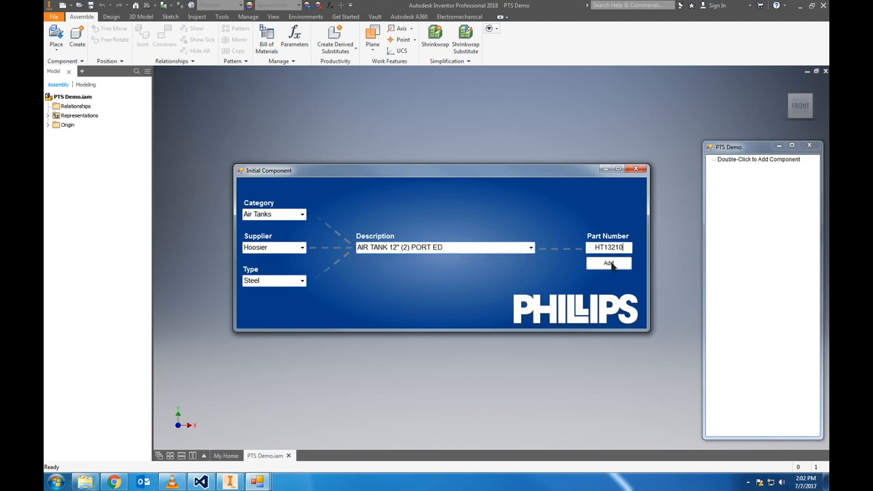
{"action": "left_click", "coordinate": [607, 263]}
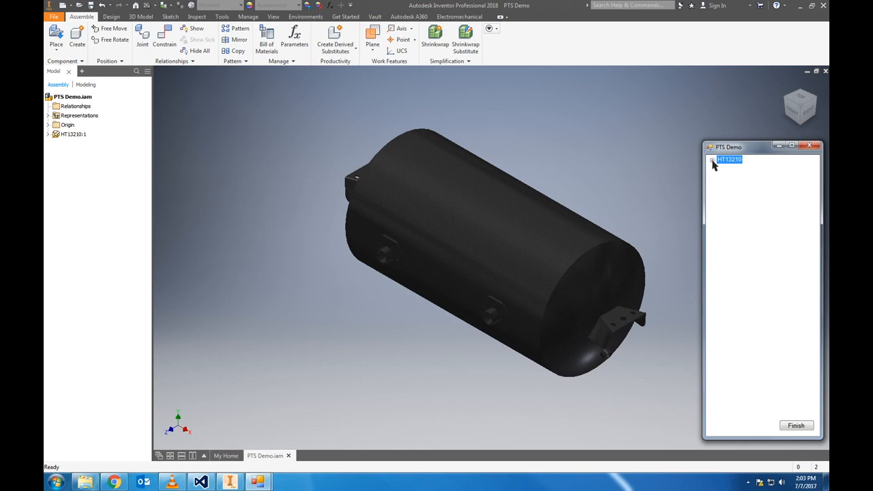
- Expand HT13210 to show its two 3/4" main, 1/4" drain and two 3/8" drain ports
{"action": "left_click", "coordinate": [713, 160]}
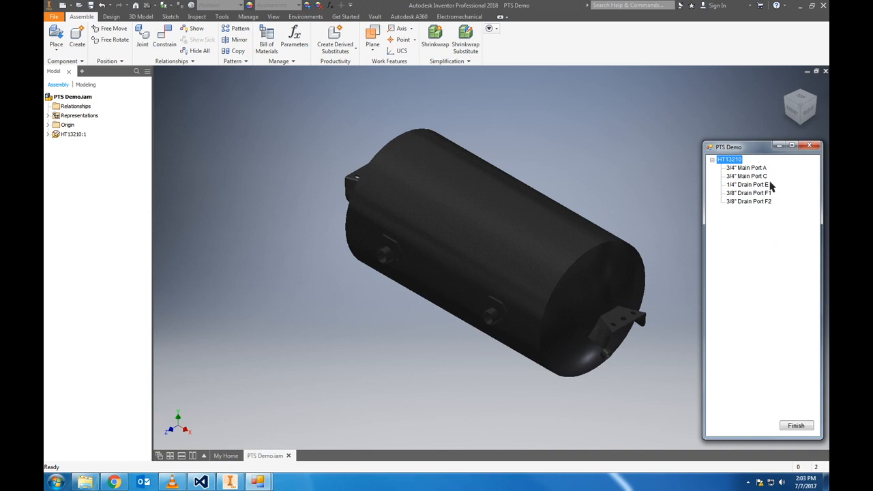
- Add VA10001 to Main Port A: Valves, Bendix, ABS Controller, TABS-6 BASIC
{"action": "double_click", "coordinate": [748, 167]}
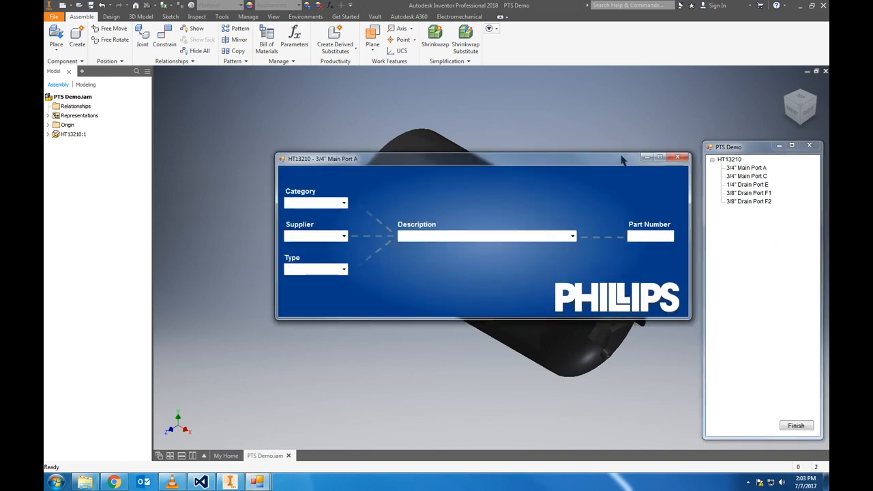
{"action": "left_click_drag", "start_coordinate": [484, 158], "coordinate": [436, 178]}
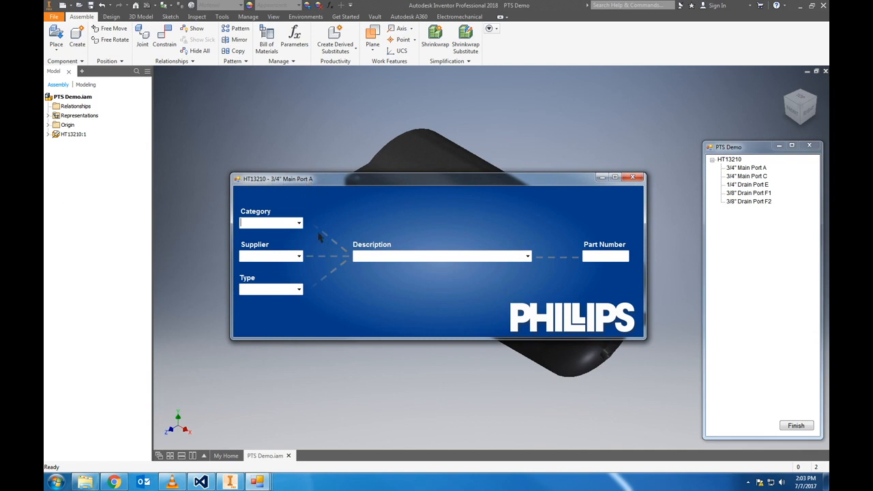
{"action": "mouse_move", "coordinate": [301, 226]}
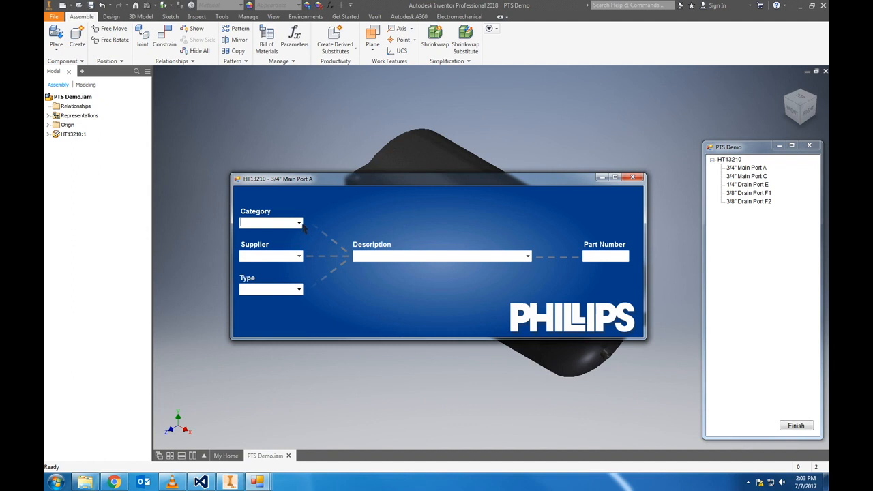
{"action": "left_click", "coordinate": [298, 223]}
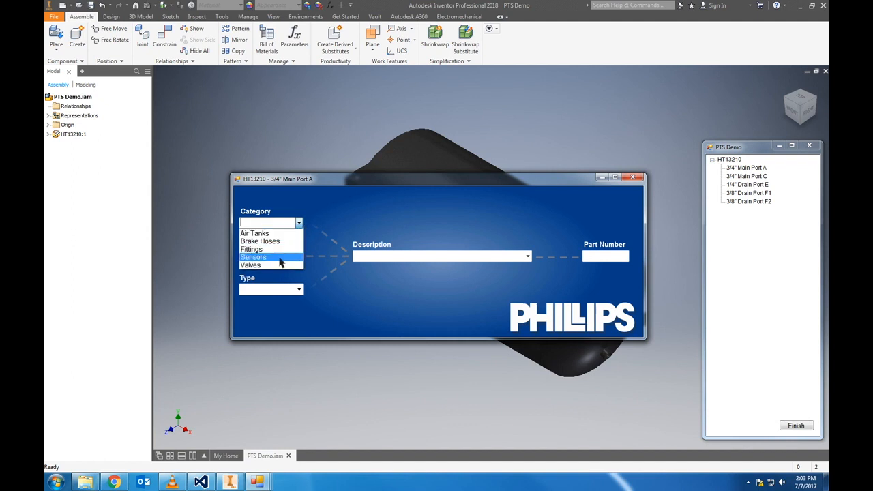
{"action": "left_click", "coordinate": [250, 265]}
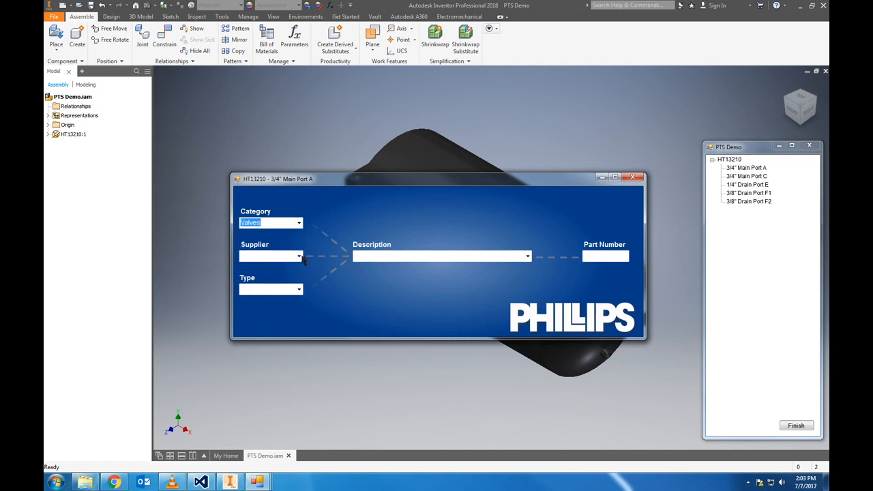
{"action": "left_click", "coordinate": [297, 256]}
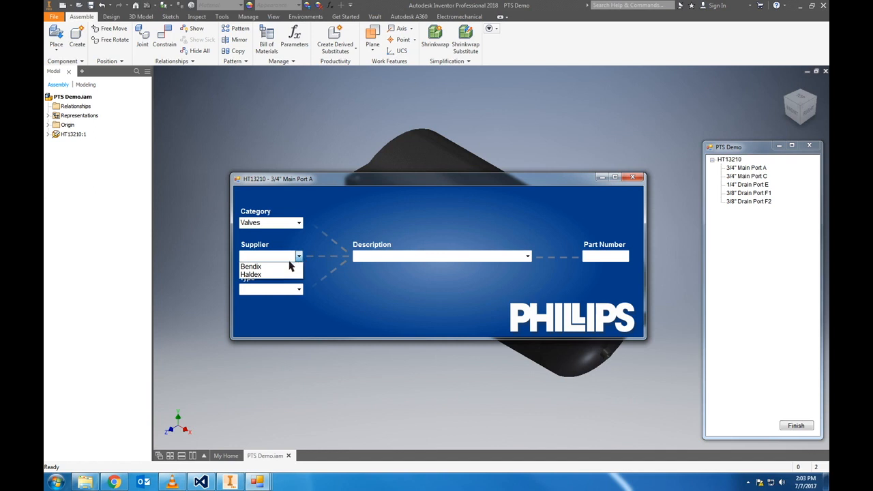
{"action": "left_click", "coordinate": [251, 266]}
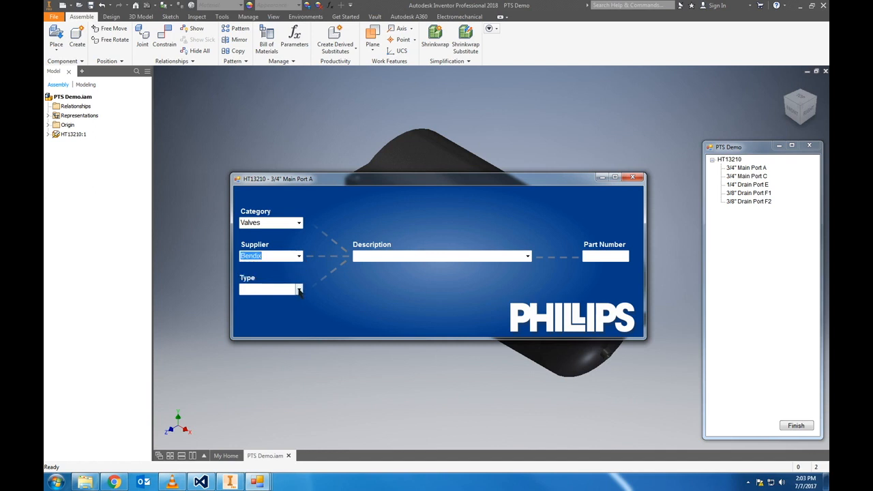
{"action": "left_click", "coordinate": [299, 289]}
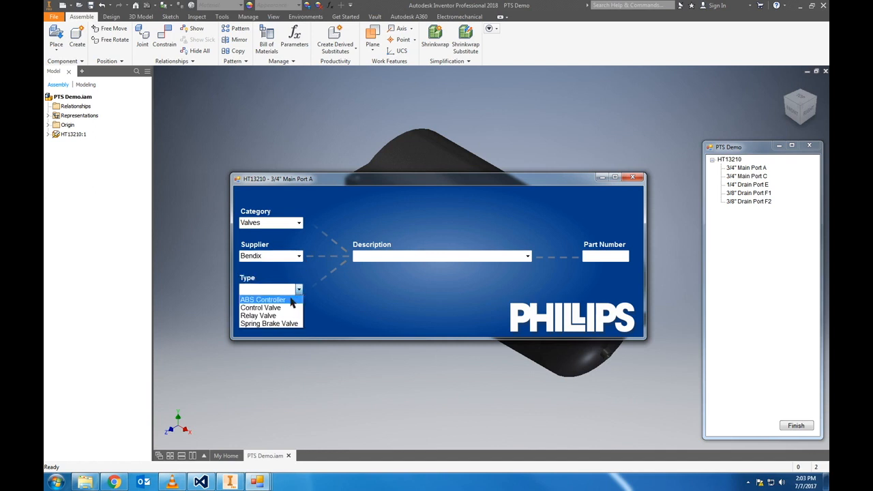
{"action": "left_click", "coordinate": [264, 298]}
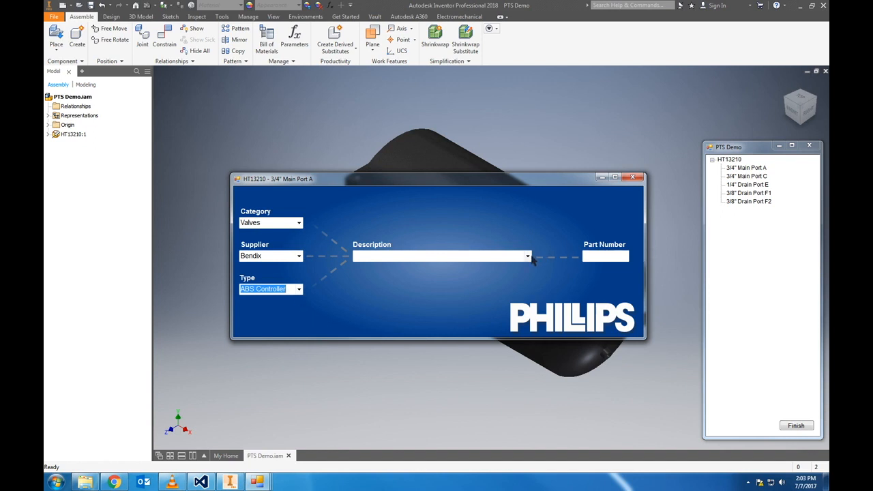
{"action": "left_click", "coordinate": [527, 255]}
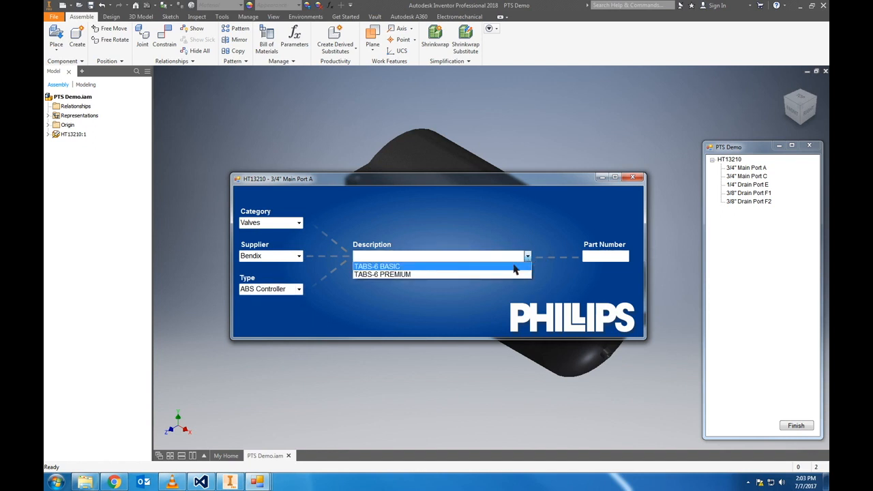
{"action": "left_click", "coordinate": [377, 265]}
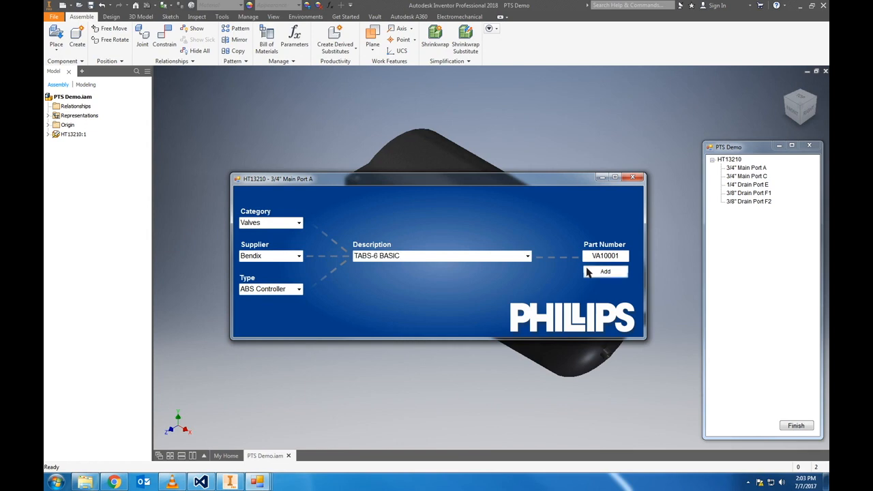
{"action": "left_click", "coordinate": [604, 271]}
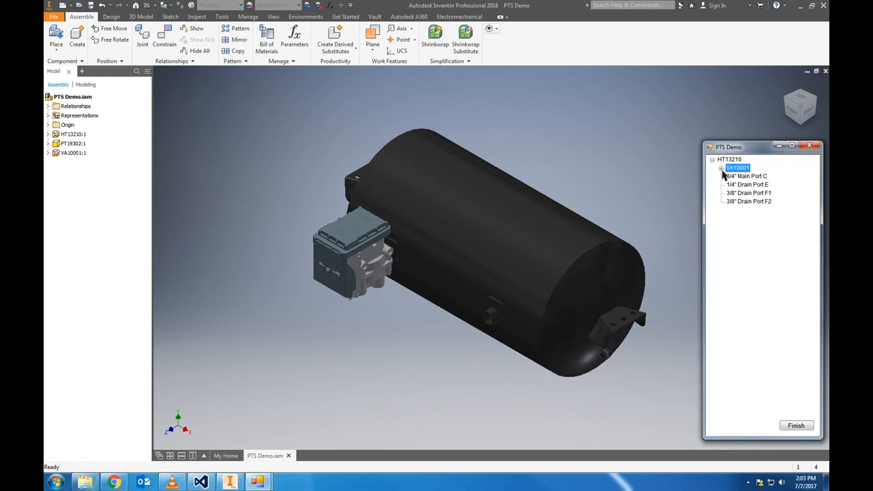
- Expand and collapse VA10001 in the PTS Demo tree to review its ports
{"action": "left_click", "coordinate": [721, 169]}
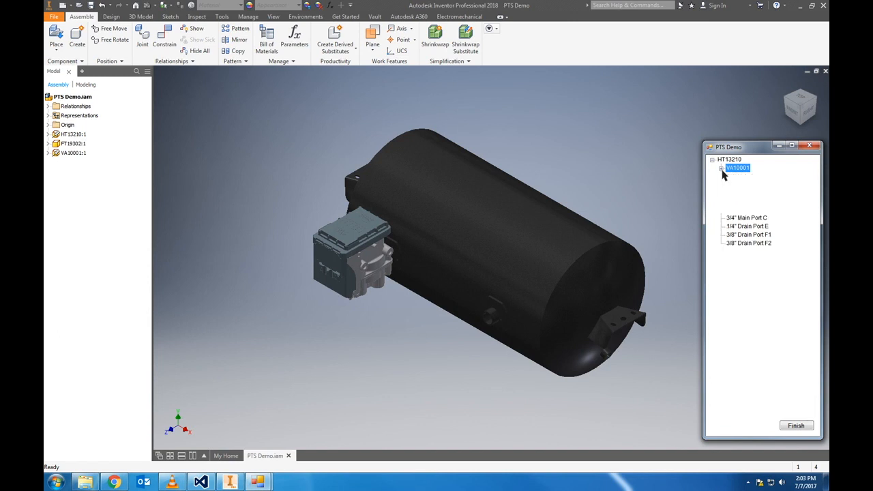
{"action": "left_click", "coordinate": [721, 168]}
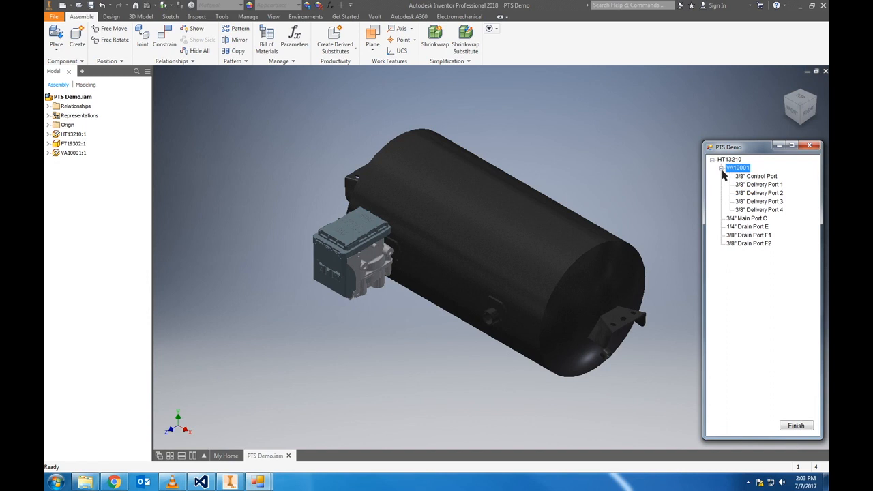
{"action": "left_click", "coordinate": [722, 168]}
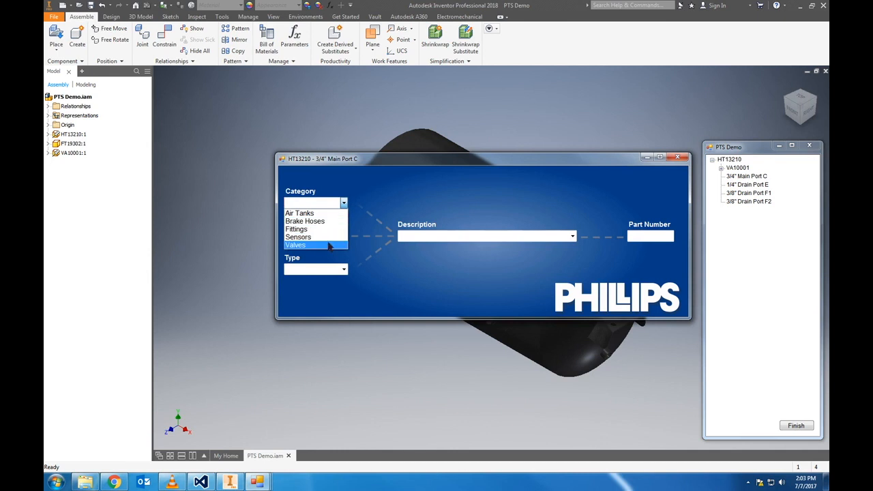
- Add VS10201 to Main Port C: Category Valves, Supplier Bendix, Description SR-5
{"action": "left_click", "coordinate": [312, 245]}
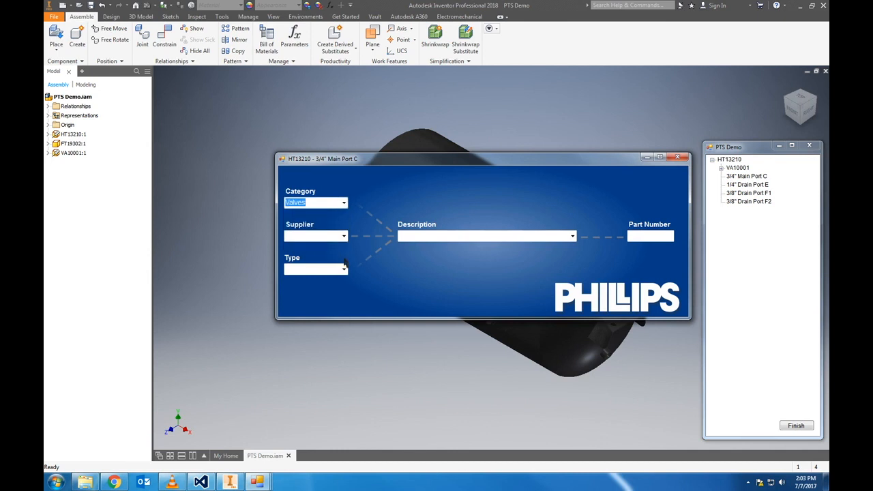
{"action": "left_click", "coordinate": [343, 236]}
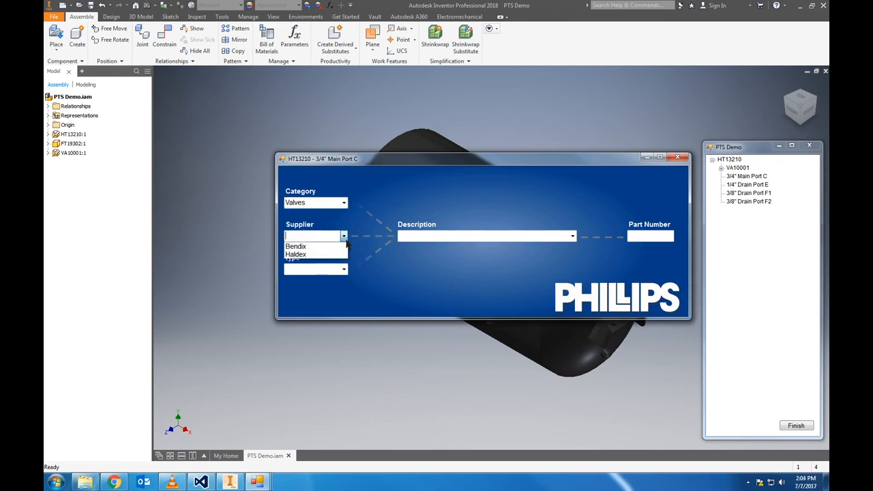
{"action": "left_click", "coordinate": [296, 246]}
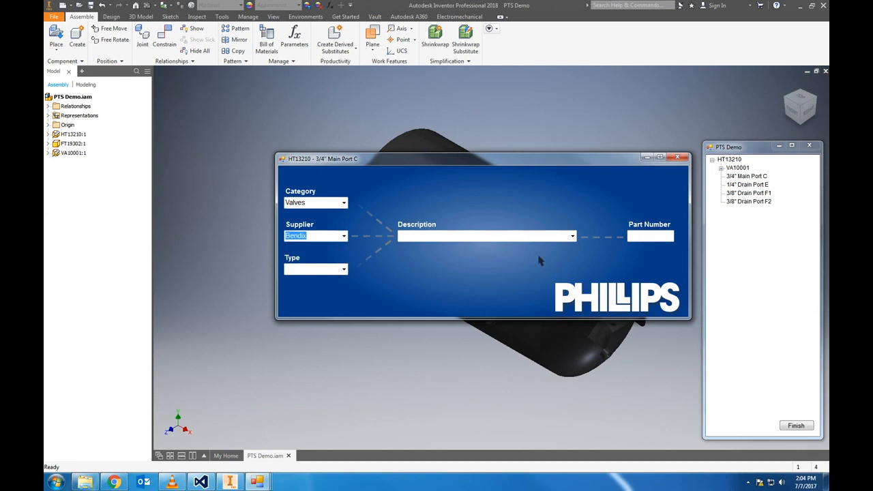
{"action": "left_click", "coordinate": [571, 236]}
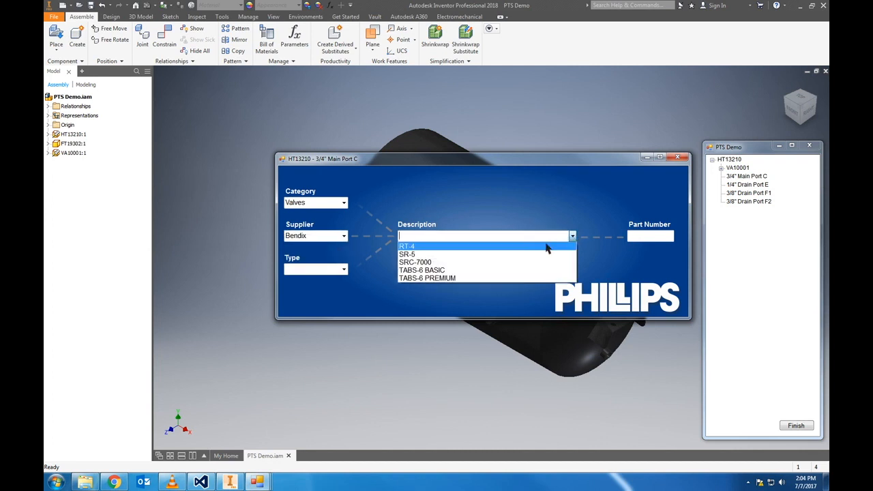
{"action": "left_click", "coordinate": [407, 254]}
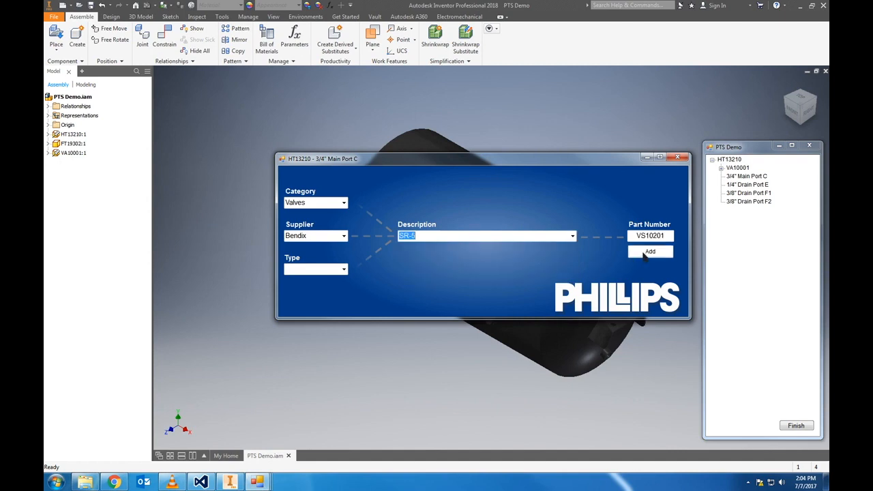
{"action": "left_click", "coordinate": [649, 252]}
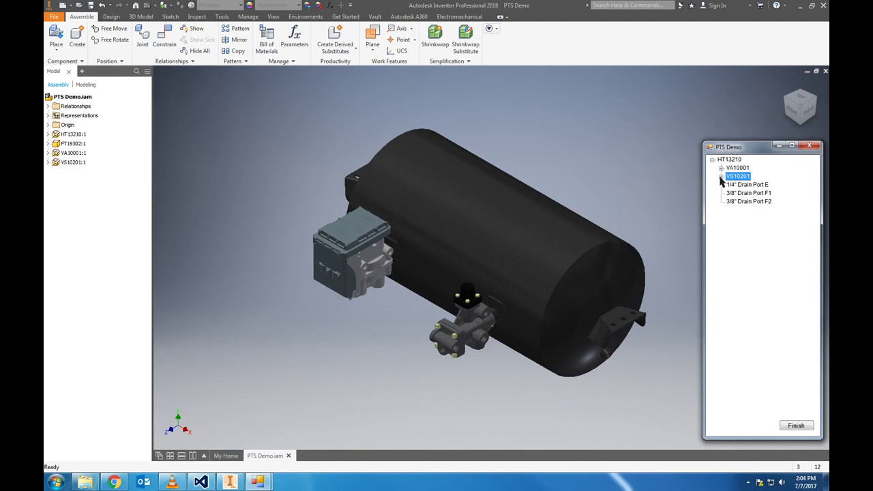
- Expand and collapse VS10201, then open the component form for 1/4" Drain Port E
{"action": "left_click", "coordinate": [720, 176]}
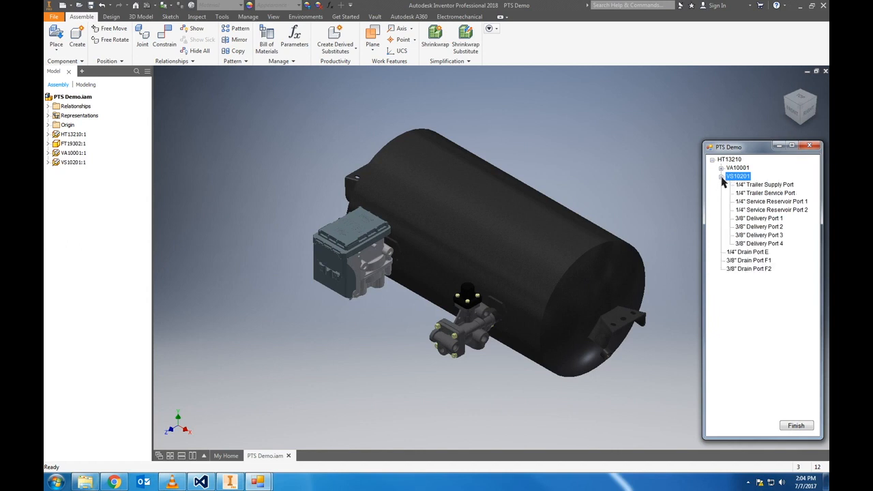
{"action": "left_click", "coordinate": [721, 176]}
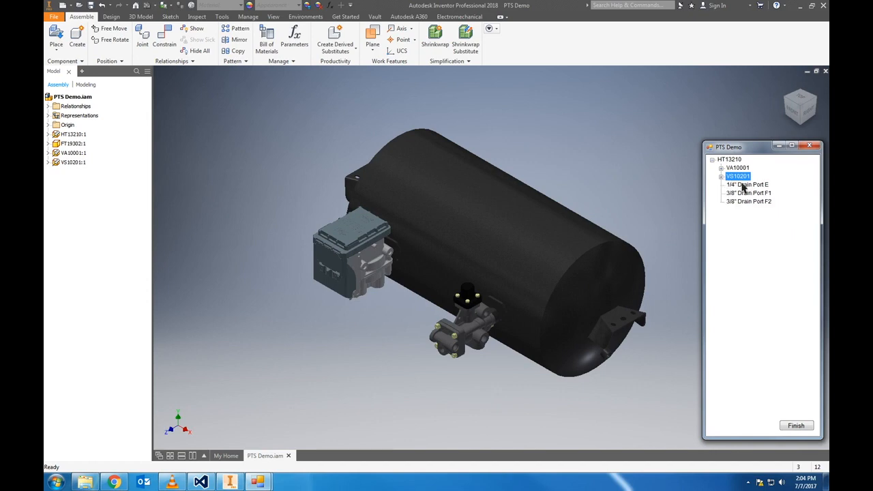
{"action": "double_click", "coordinate": [748, 184]}
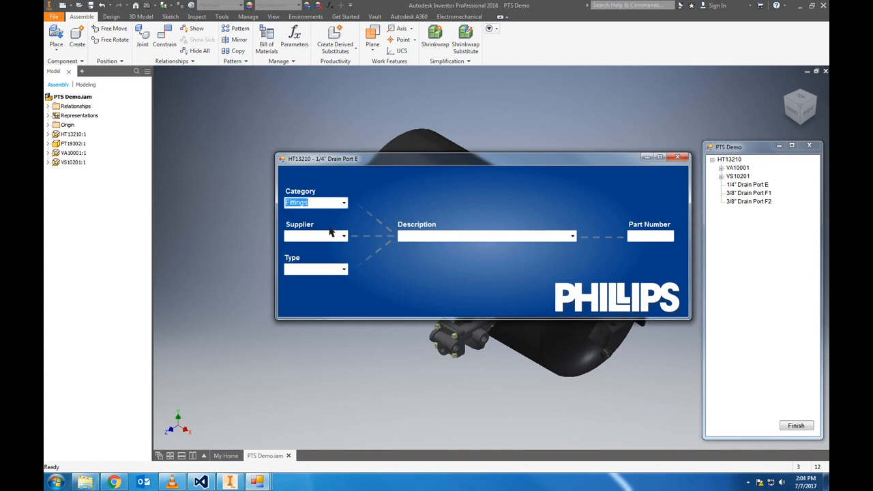
{"action": "mouse_move", "coordinate": [343, 271]}
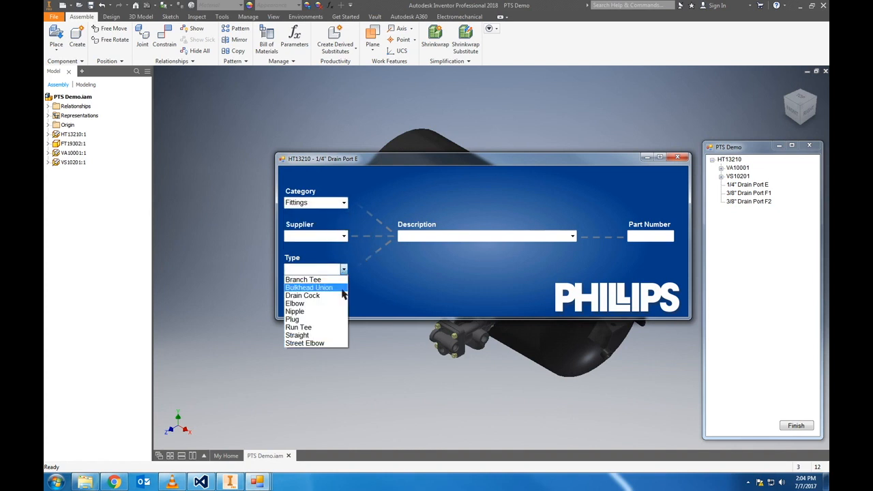
{"action": "mouse_move", "coordinate": [328, 299]}
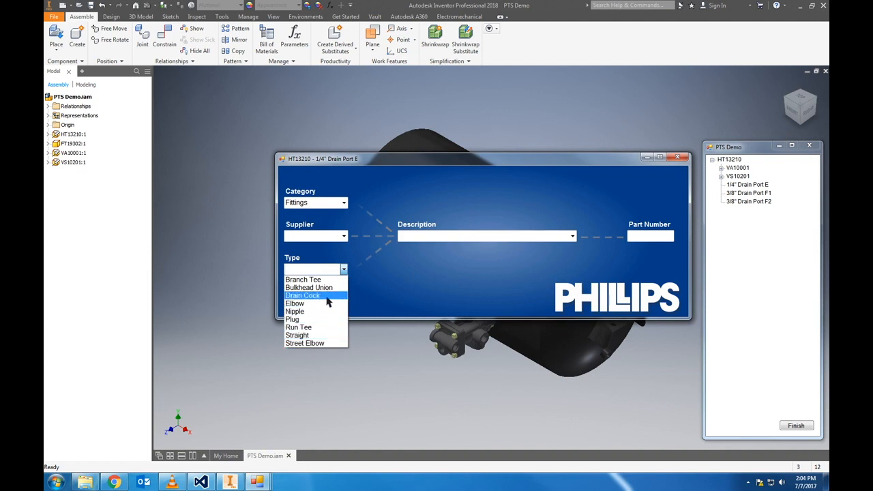
- Set Type to Drain Cock and add DRAIN COCK 1/4" NPT (FT18201) to Port E
{"action": "left_click", "coordinate": [304, 295]}
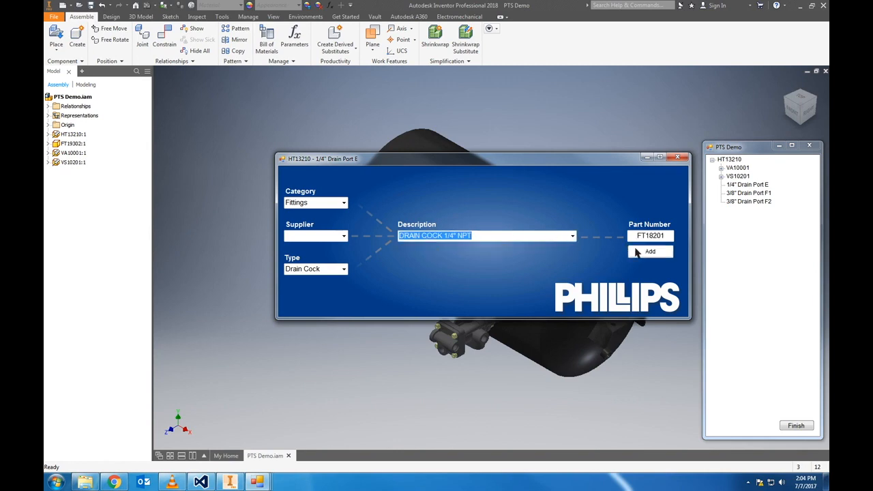
{"action": "left_click", "coordinate": [649, 252]}
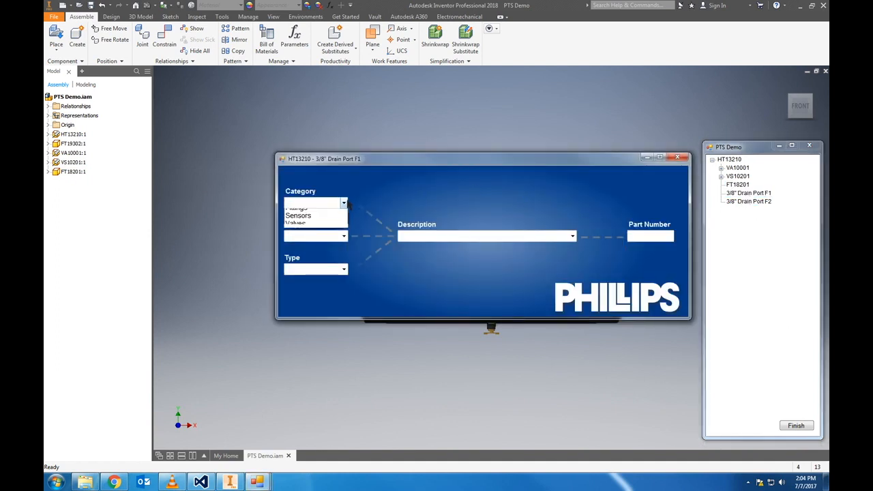
- Fill 3/8" Drain Port F1 with the 3/8" NPT hex plug FT17201 from Fittings
{"action": "left_click", "coordinate": [297, 206]}
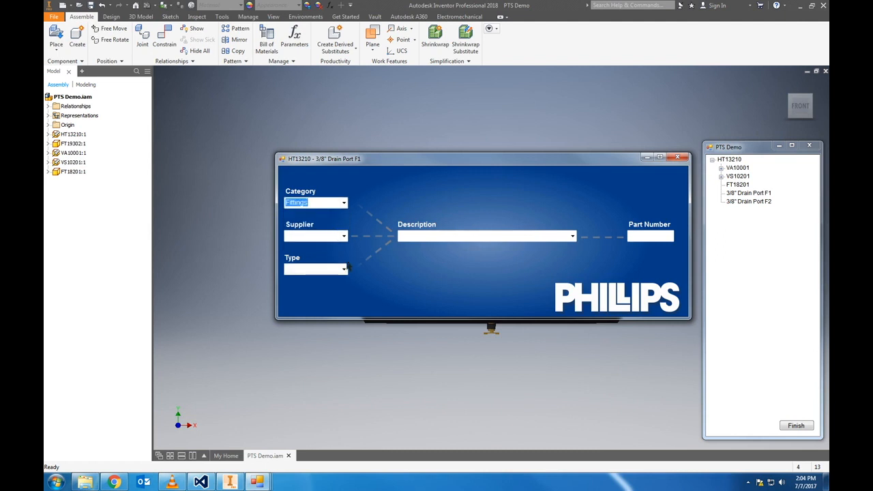
{"action": "left_click", "coordinate": [311, 268]}
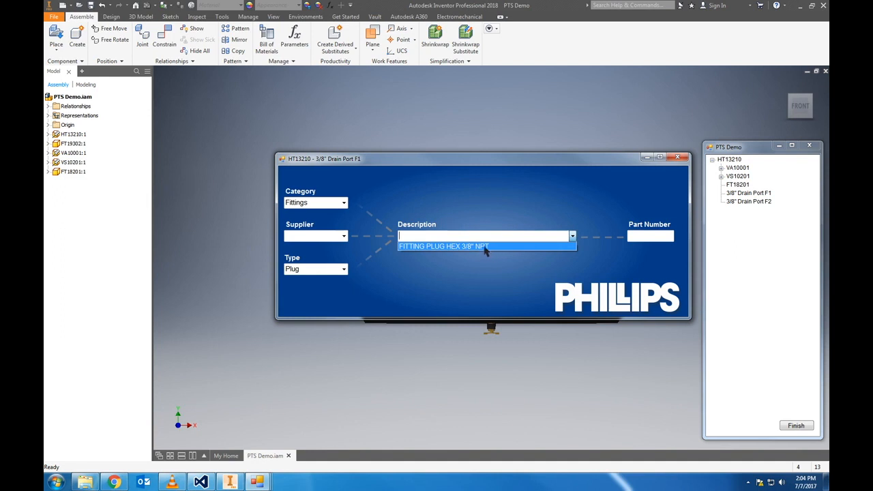
{"action": "mouse_move", "coordinate": [320, 159]}
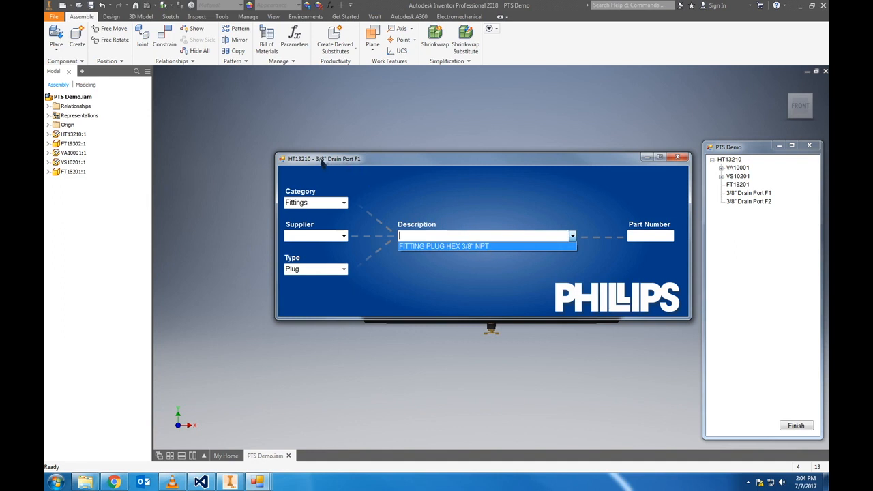
{"action": "left_click", "coordinate": [444, 245]}
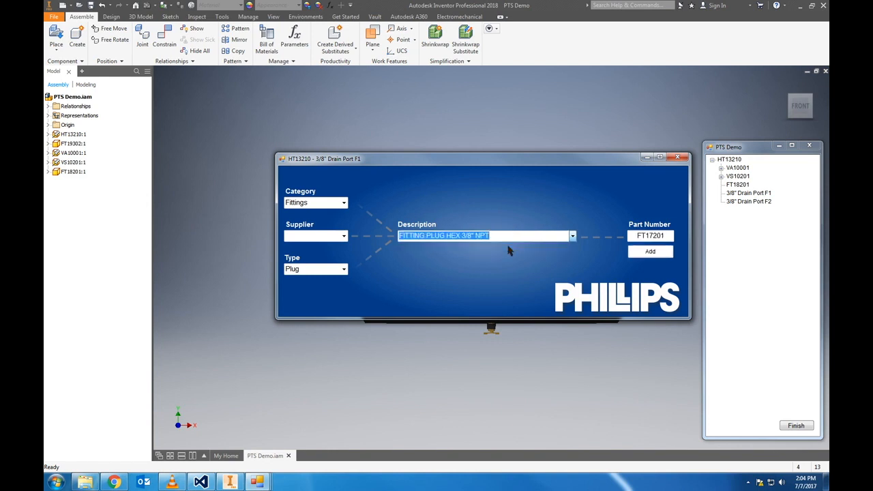
{"action": "left_click", "coordinate": [649, 251]}
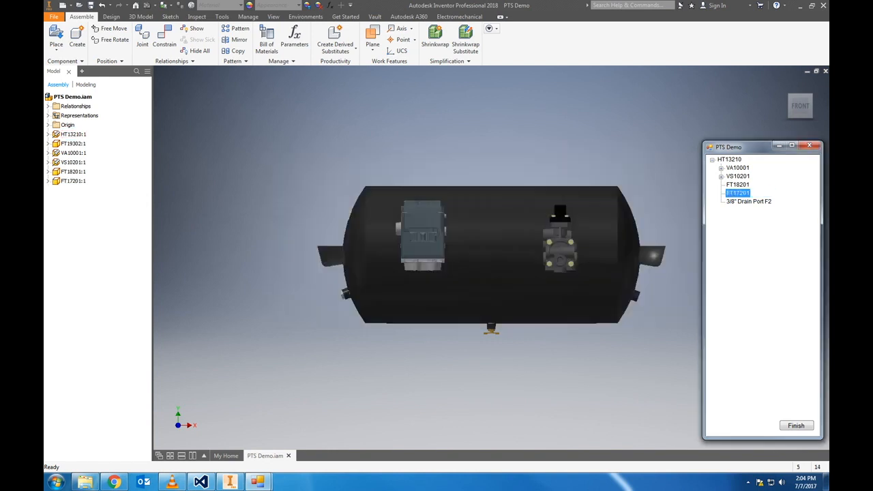
{"action": "left_click", "coordinate": [73, 133]}
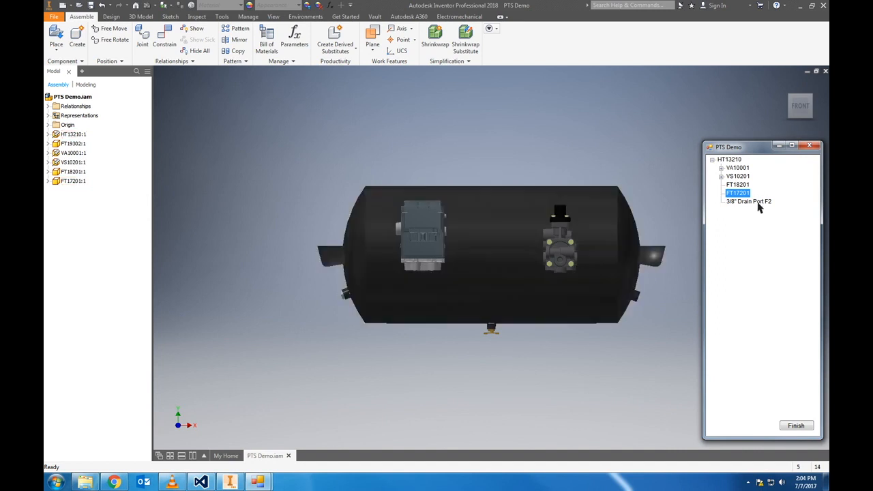
- Fit the 90° 3/8T elbow FP22006 into 3/8" Drain Port F2 via Fittings > Elbow
{"action": "double_click", "coordinate": [748, 201]}
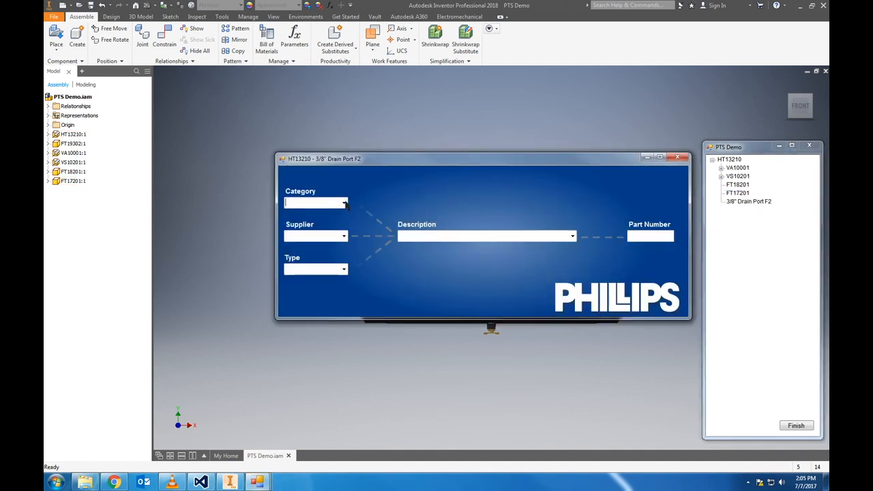
{"action": "left_click", "coordinate": [315, 202]}
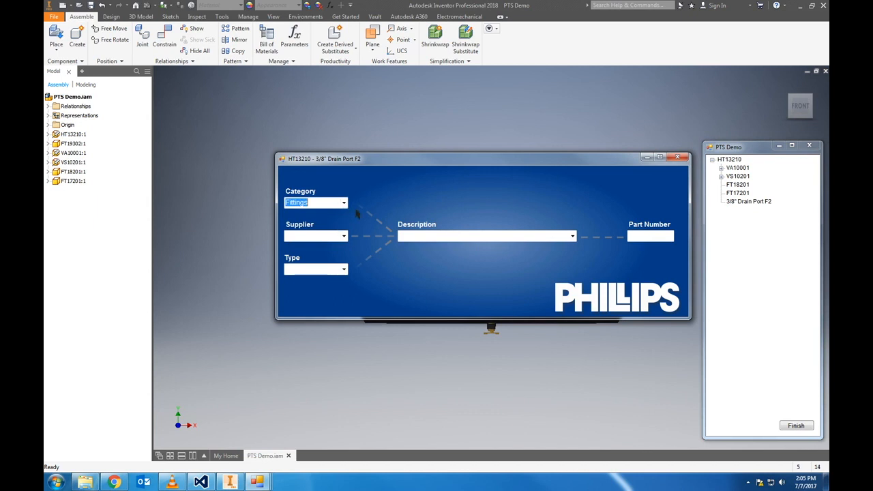
{"action": "left_click", "coordinate": [342, 269]}
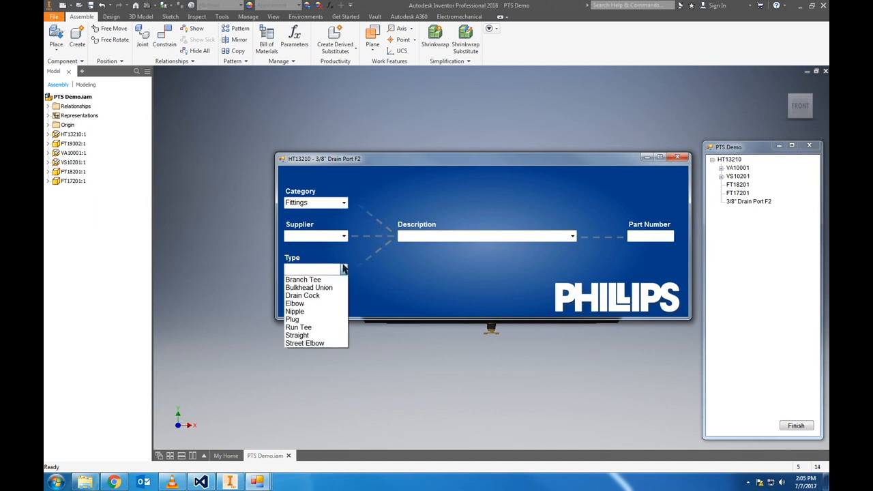
{"action": "left_click", "coordinate": [294, 303]}
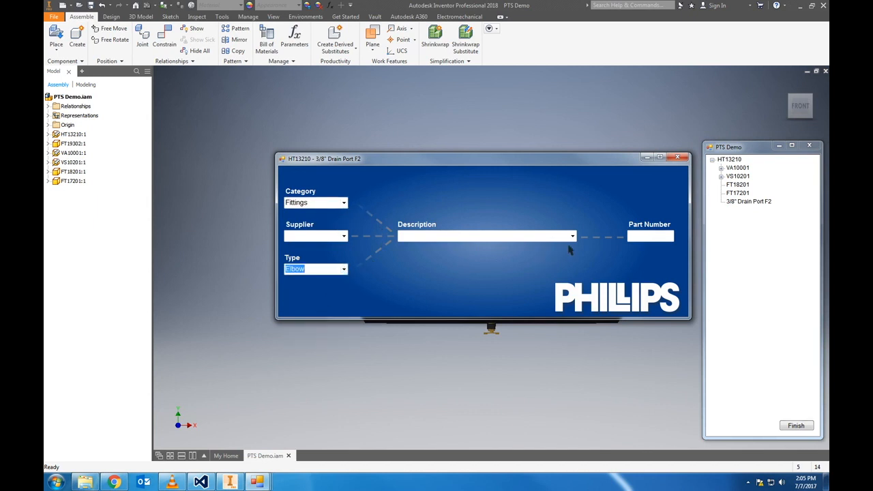
{"action": "left_click", "coordinate": [570, 235]}
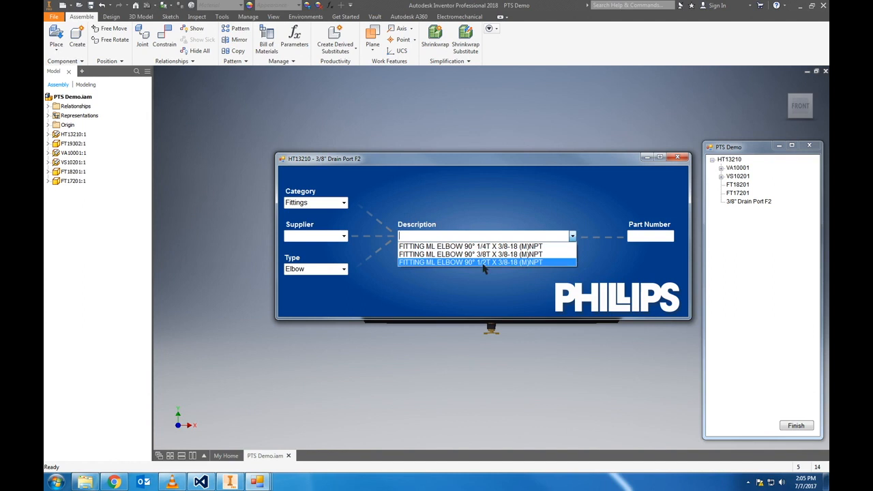
{"action": "left_click", "coordinate": [467, 255]}
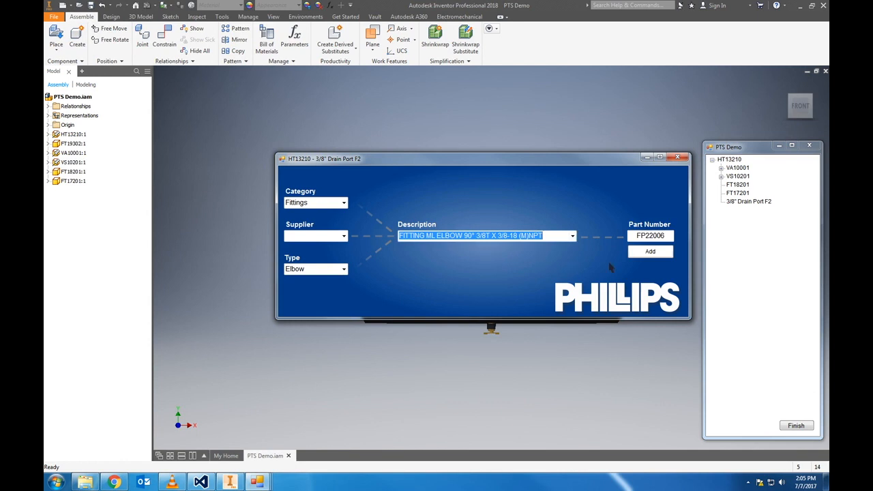
{"action": "left_click", "coordinate": [649, 251]}
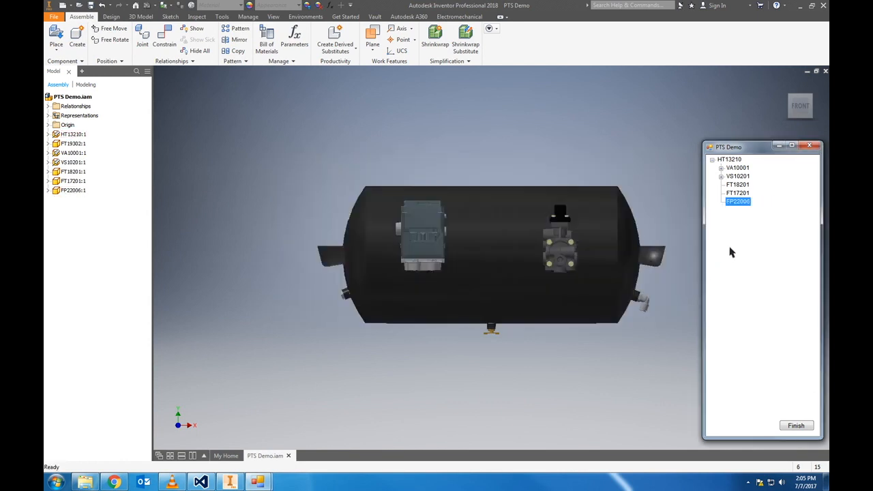
{"action": "left_click", "coordinate": [721, 168]}
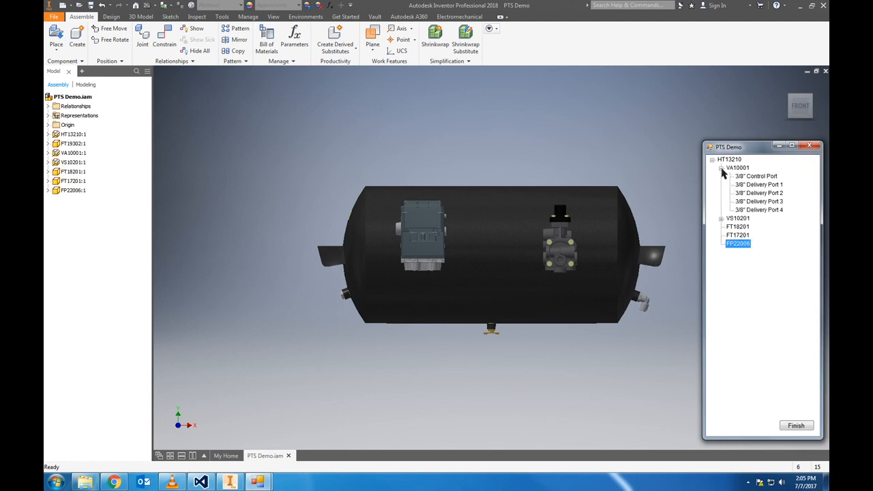
{"action": "mouse_move", "coordinate": [745, 178]}
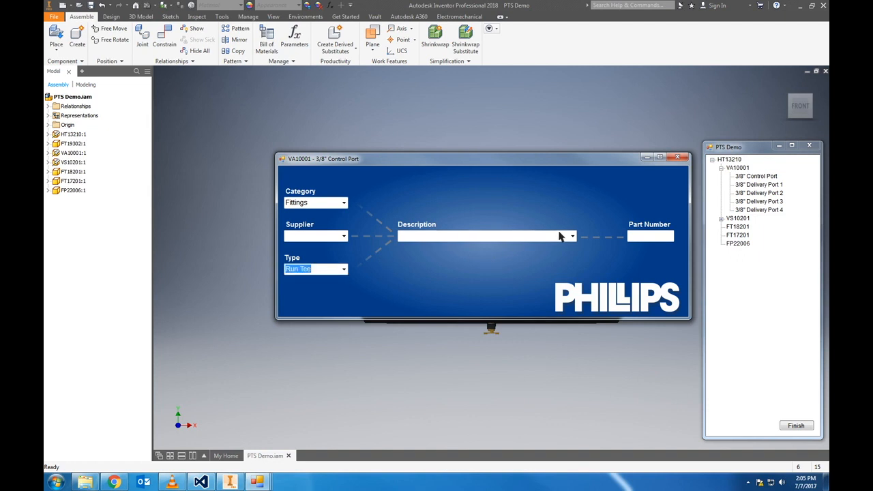
- Add the FITTING ML RUN TEE 3/8T (FP23005) to valve VA10001's Control Port
{"action": "left_click", "coordinate": [571, 236]}
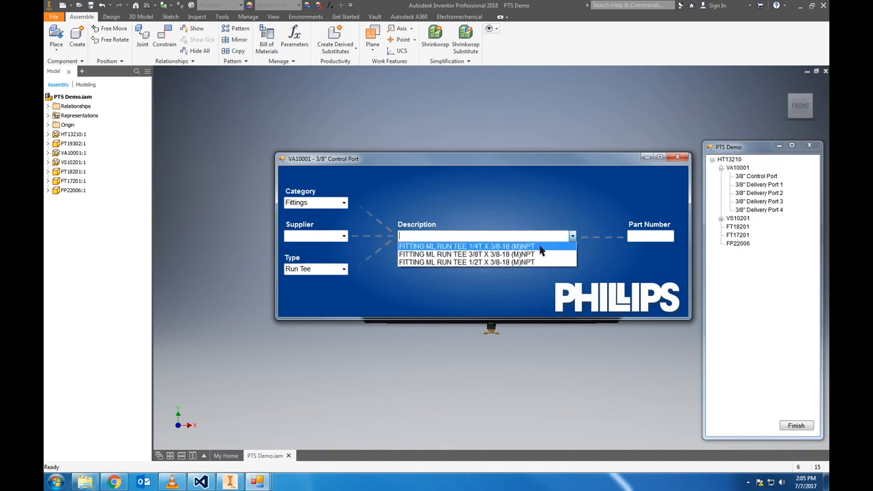
{"action": "left_click", "coordinate": [466, 254]}
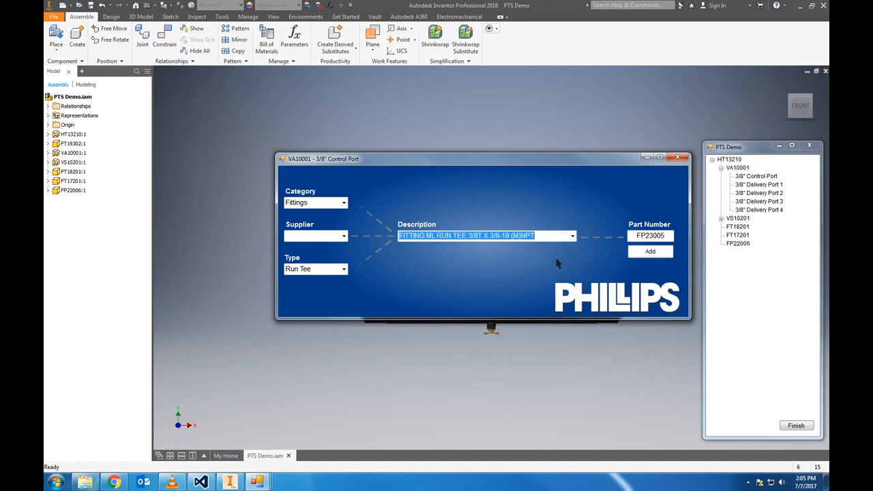
{"action": "left_click", "coordinate": [649, 250]}
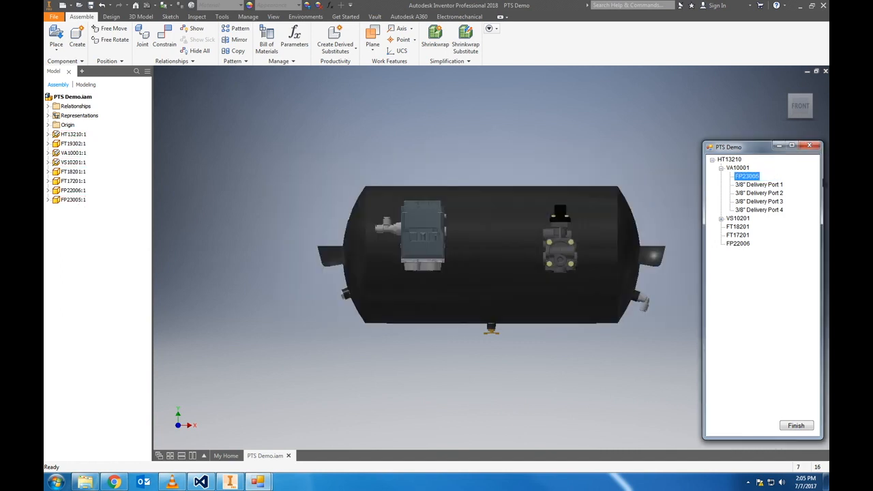
{"action": "double_click", "coordinate": [758, 184]}
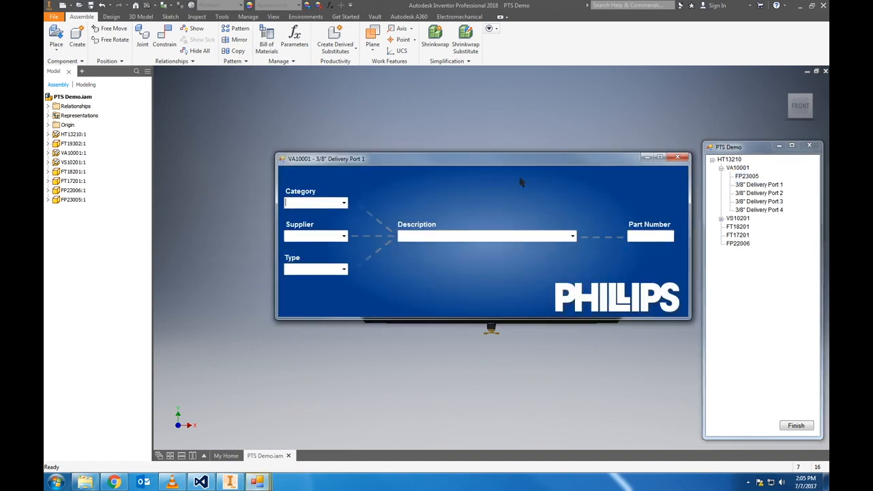
- Add the 18" fixed-swivel air hose BH66218 to VA10001's Delivery Port 1
{"action": "left_click", "coordinate": [343, 203]}
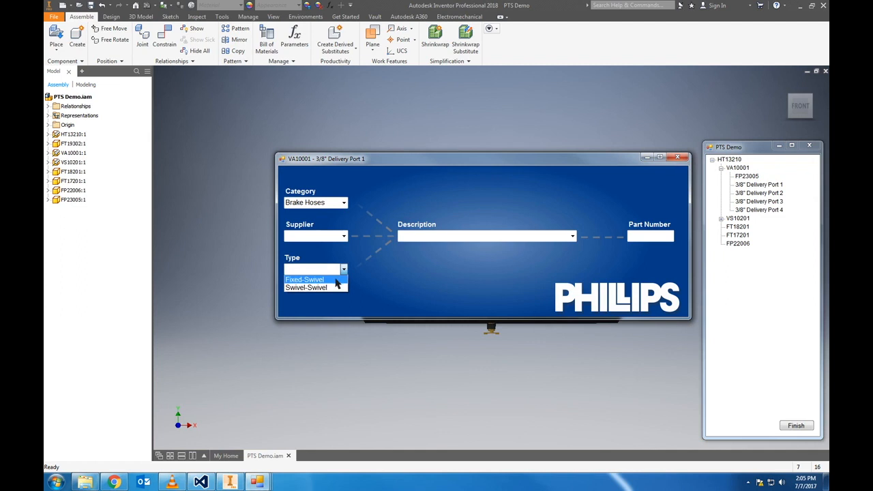
{"action": "left_click", "coordinate": [307, 278]}
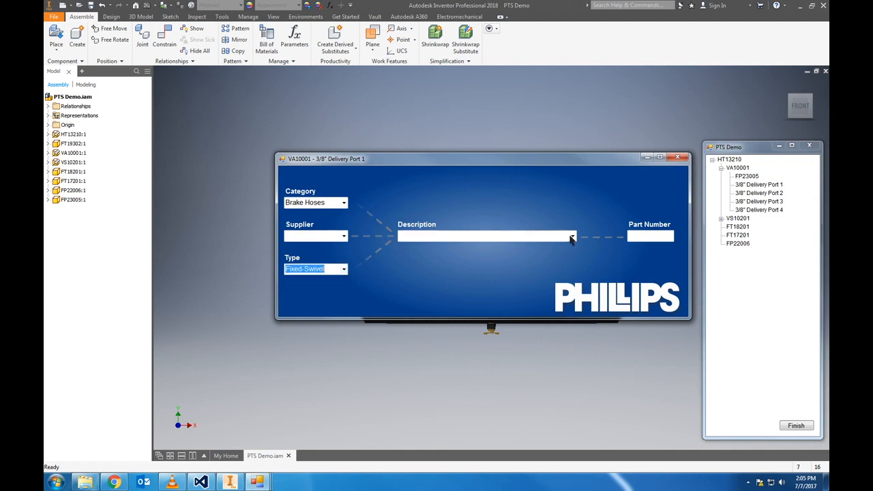
{"action": "left_click", "coordinate": [571, 236]}
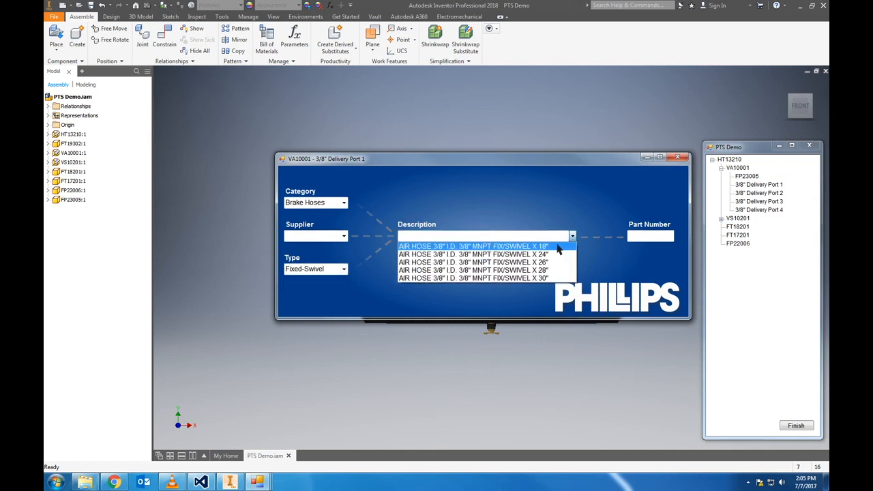
{"action": "left_click", "coordinate": [474, 245]}
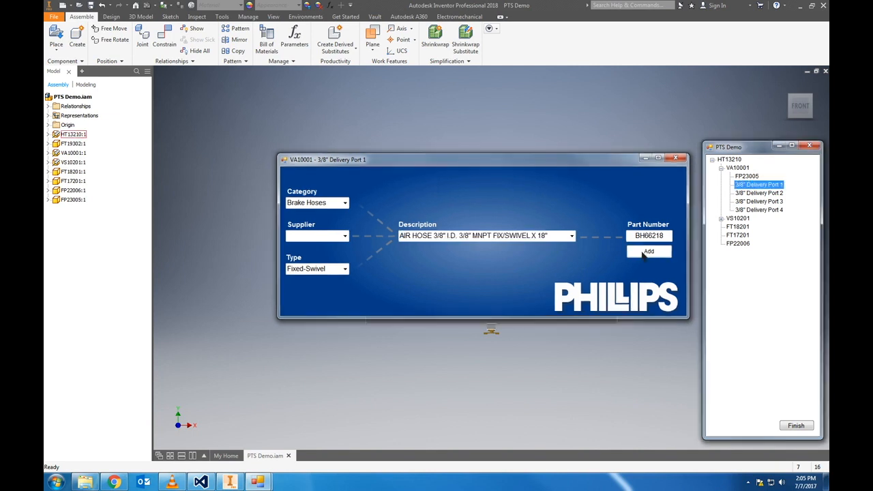
{"action": "left_click", "coordinate": [648, 252]}
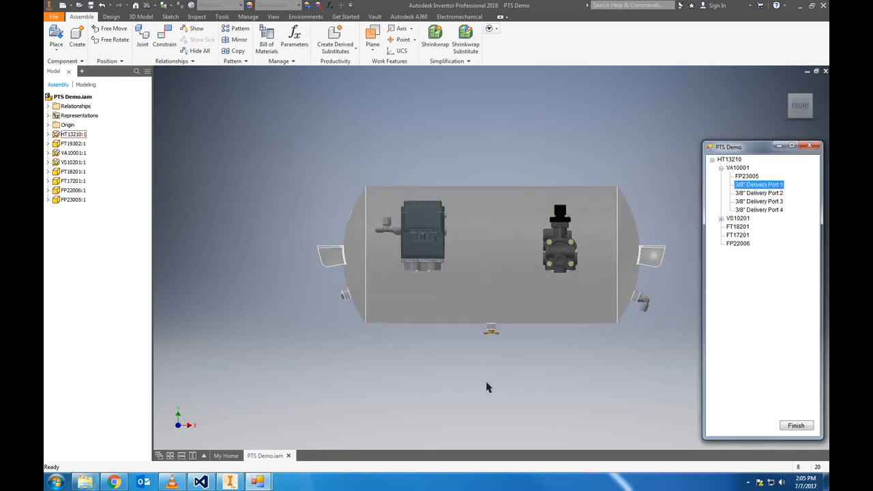
{"action": "mouse_move", "coordinate": [438, 357]}
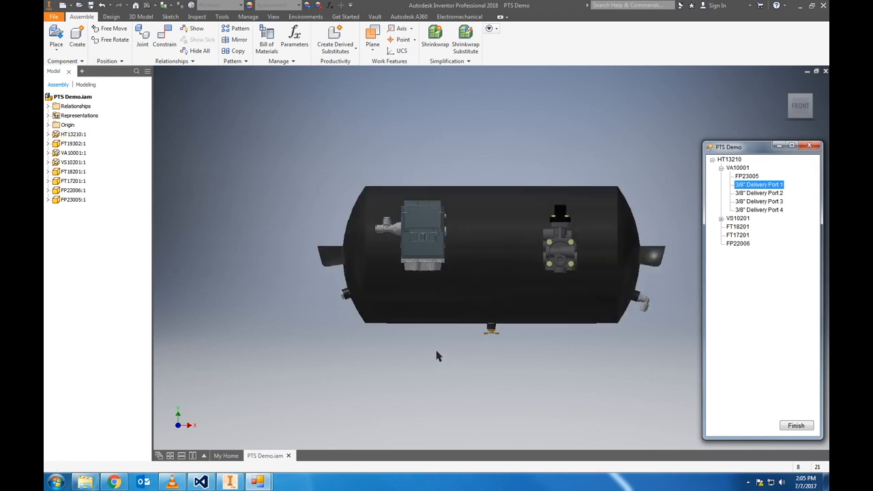
{"action": "mouse_move", "coordinate": [435, 353]}
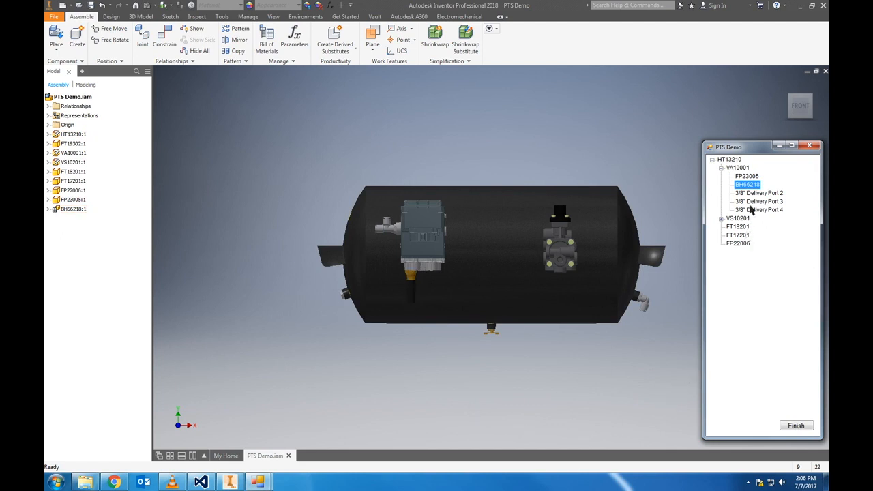
{"action": "mouse_move", "coordinate": [749, 192]}
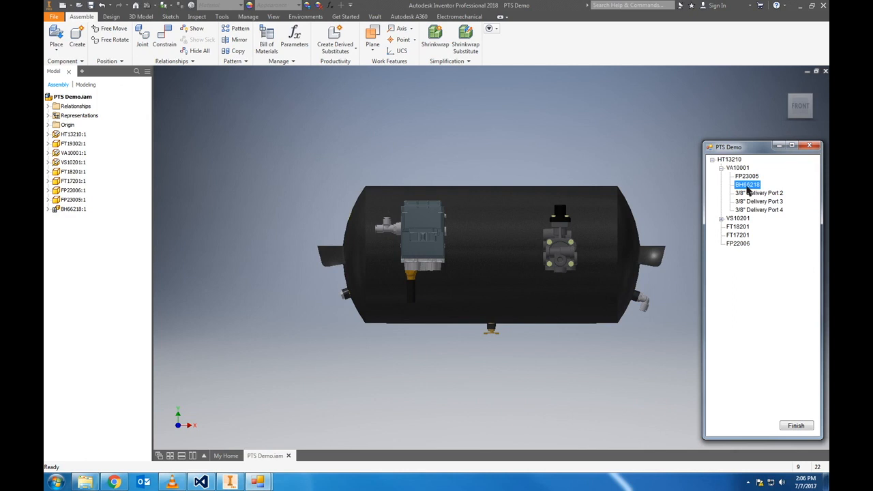
- Multi-Select the BH66218 hose onto VA10001 Delivery Ports 2, 3 and 4
{"action": "right_click", "coordinate": [748, 185]}
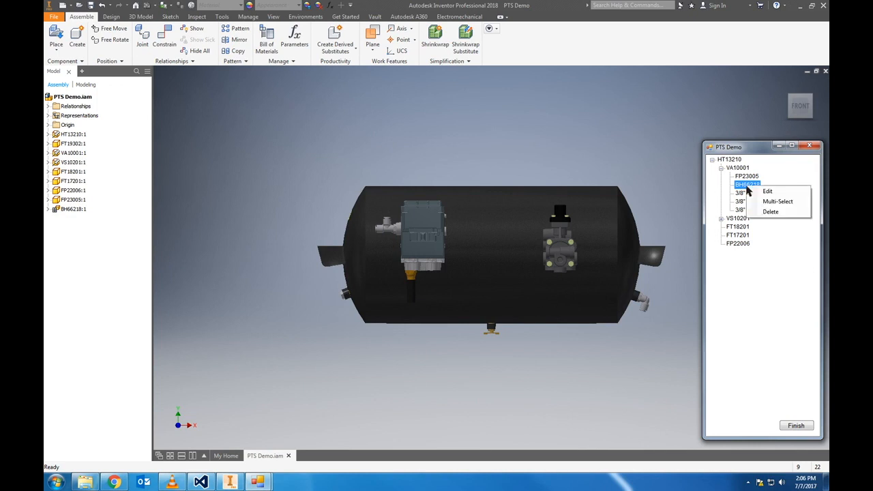
{"action": "mouse_move", "coordinate": [781, 202]}
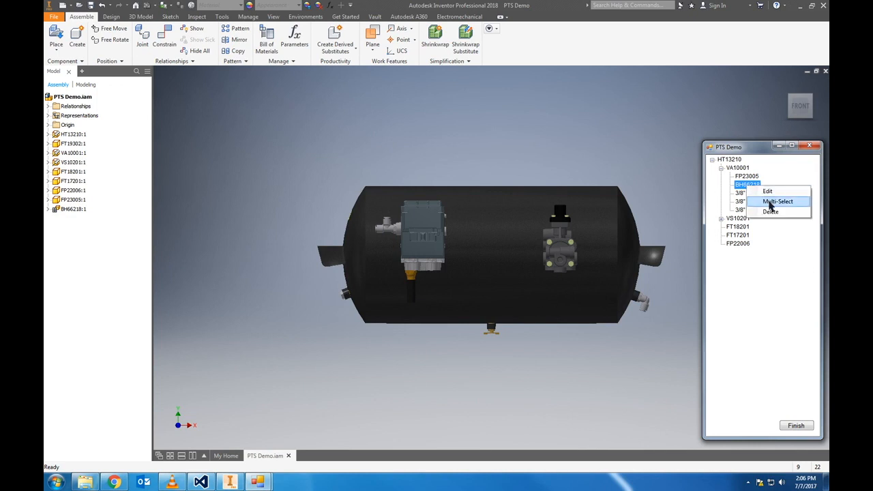
{"action": "left_click", "coordinate": [775, 201]}
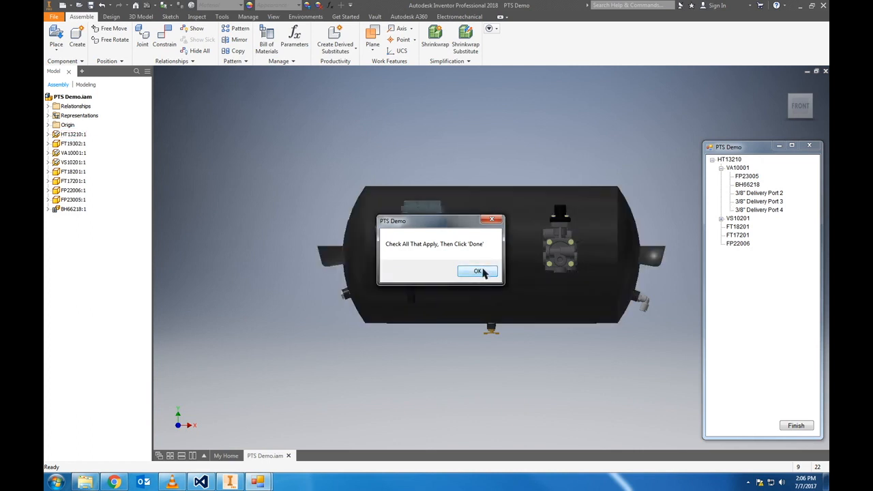
{"action": "left_click", "coordinate": [477, 271]}
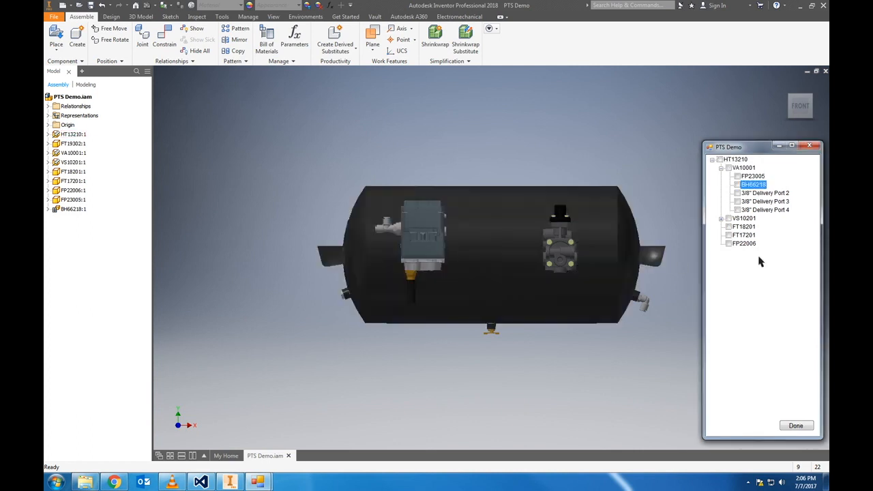
{"action": "left_click", "coordinate": [738, 193]}
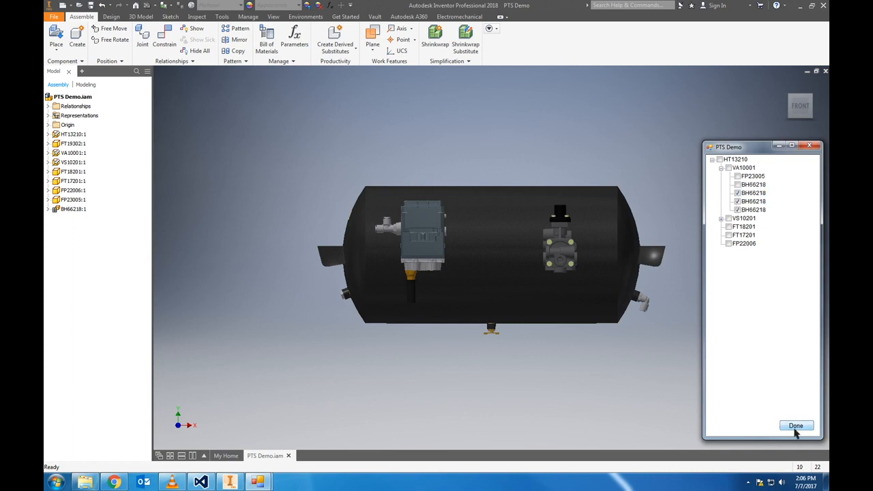
{"action": "left_click", "coordinate": [796, 426]}
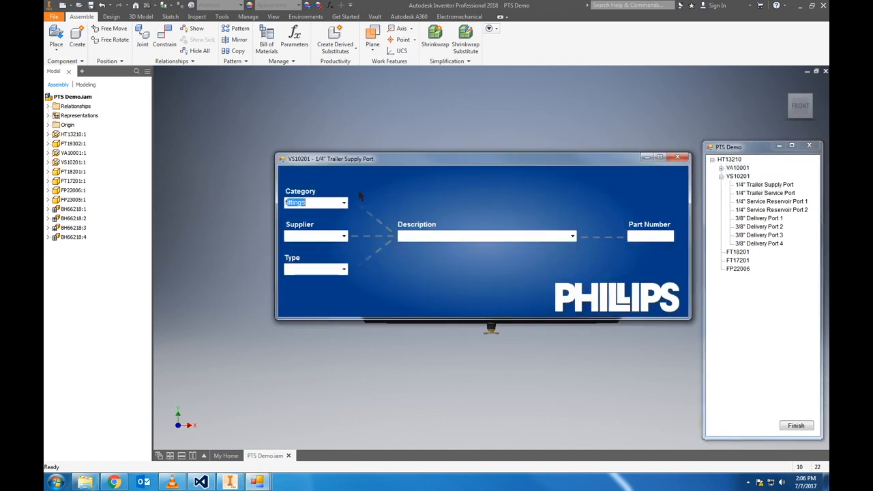
- Add the 3/8T straight connector FP11005 to the trailer supply port and two checked ports
{"action": "left_click", "coordinate": [343, 269]}
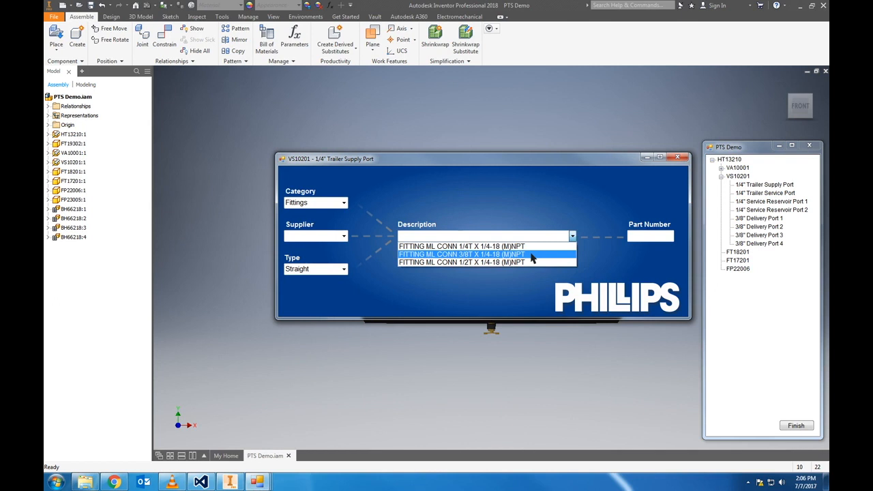
{"action": "left_click", "coordinate": [461, 254]}
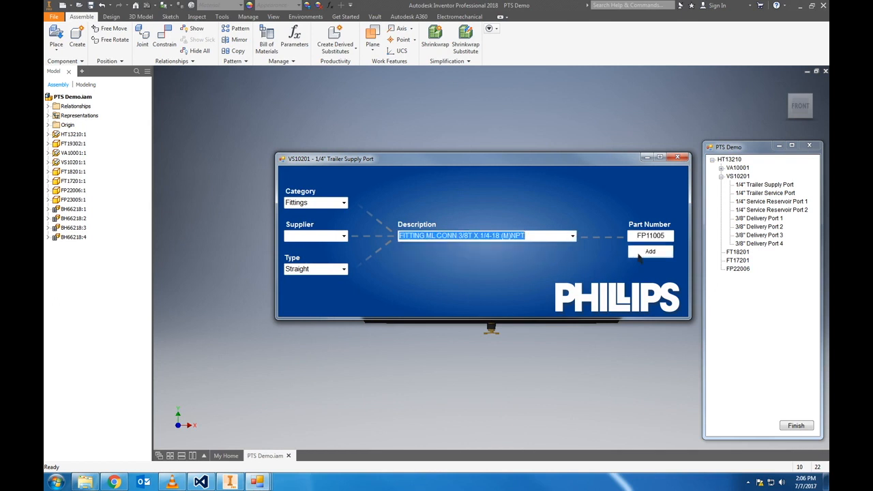
{"action": "left_click", "coordinate": [649, 251]}
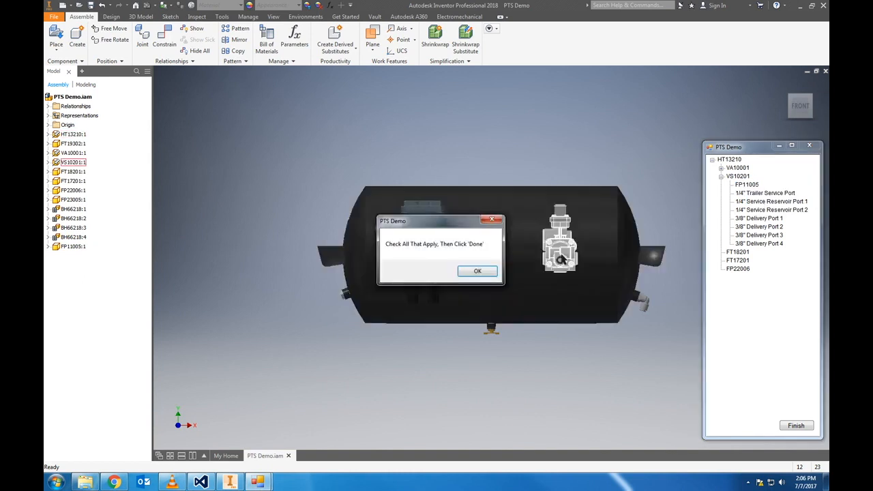
{"action": "left_click", "coordinate": [477, 270]}
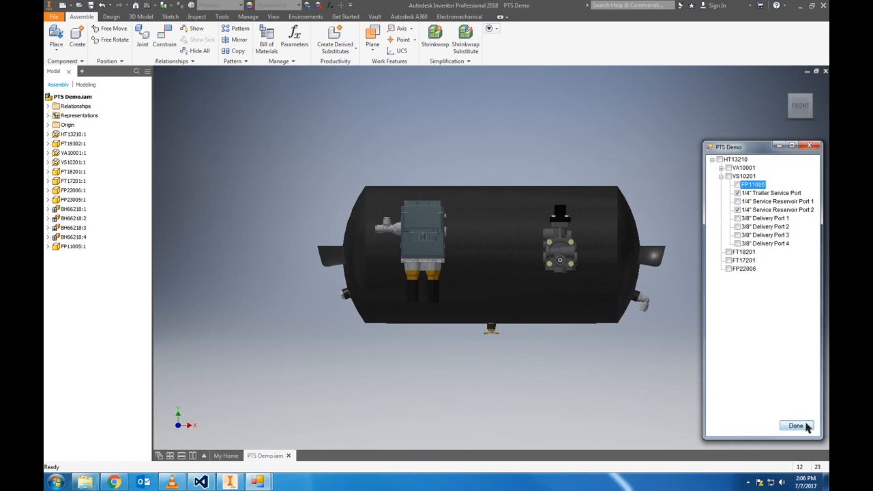
{"action": "left_click", "coordinate": [797, 426]}
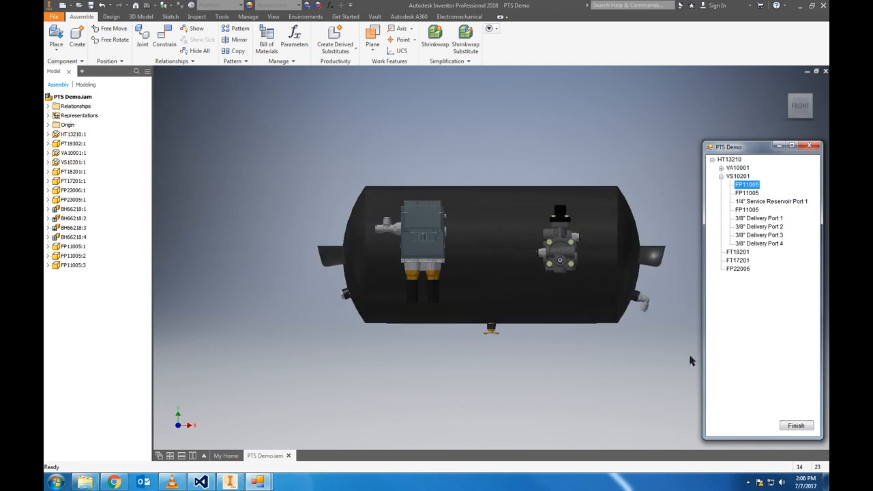
{"action": "mouse_move", "coordinate": [769, 204]}
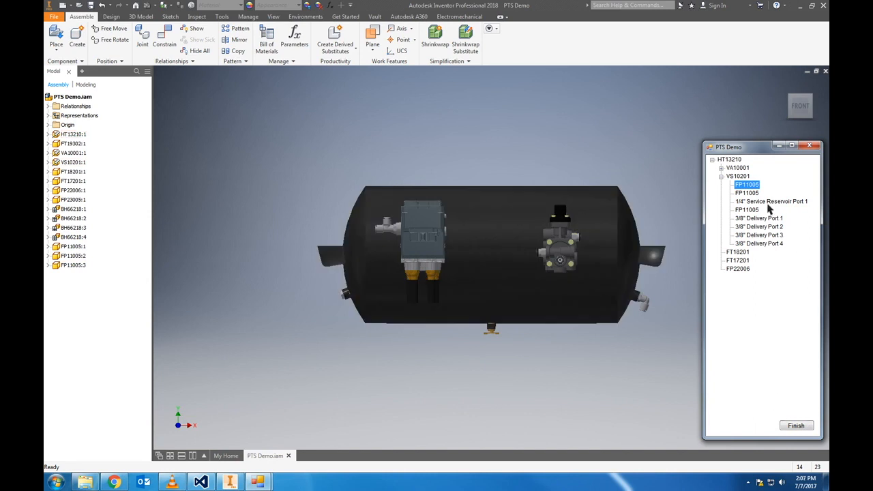
- Plug 1/4" Service Reservoir Port 1 with the FT17206 hex plug
{"action": "left_click", "coordinate": [771, 201]}
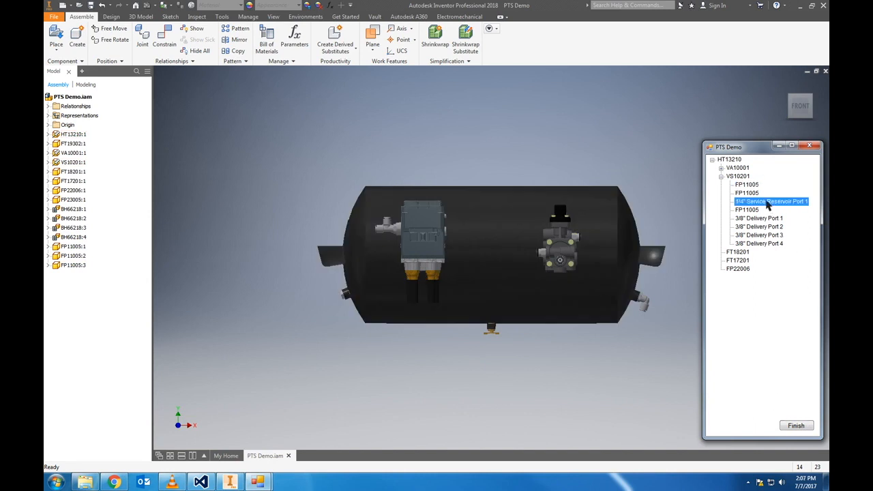
{"action": "double_click", "coordinate": [768, 201]}
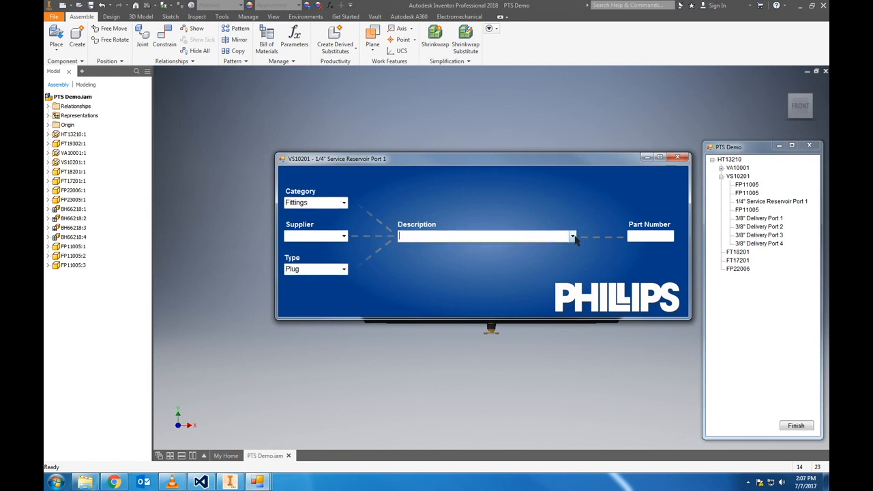
{"action": "left_click", "coordinate": [571, 236]}
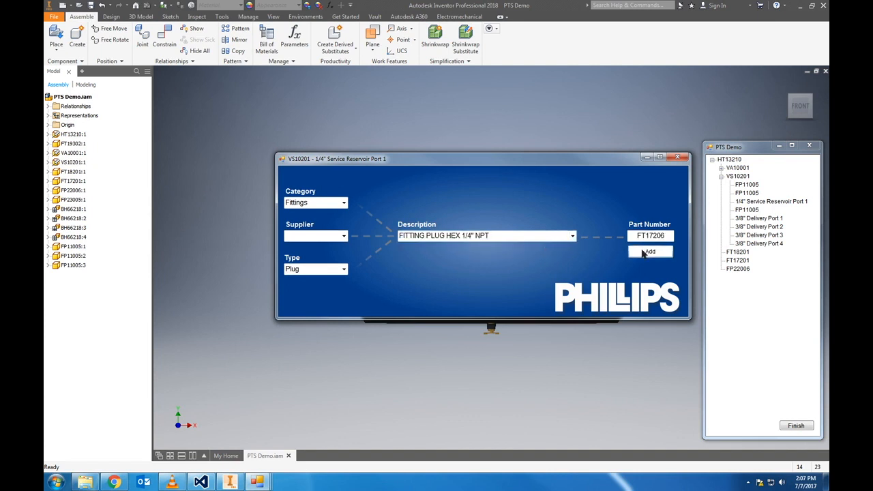
{"action": "left_click", "coordinate": [649, 251]}
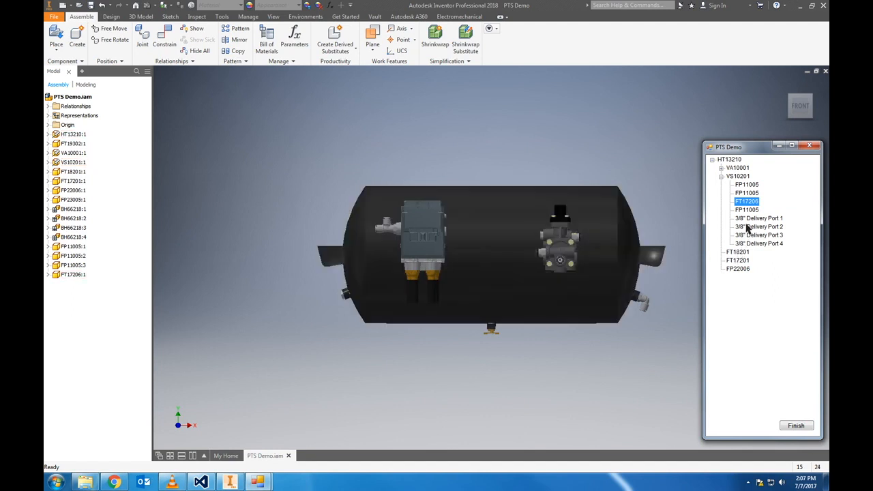
{"action": "double_click", "coordinate": [759, 218]}
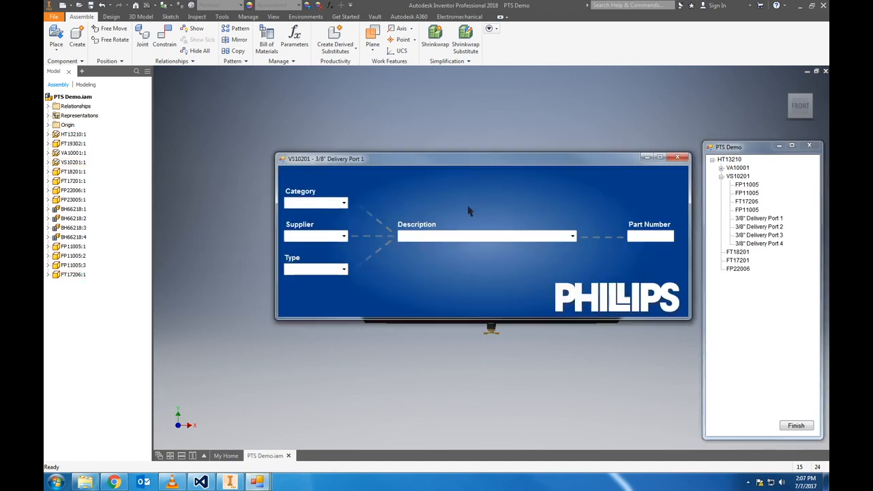
- Add the 24" fixed-swivel Brake Hose BH66224 to Delivery Port 1
{"action": "left_click", "coordinate": [315, 203]}
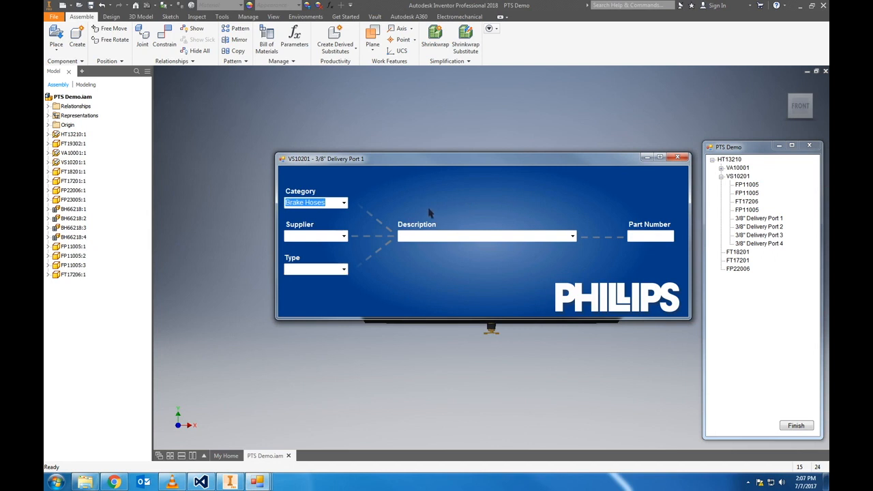
{"action": "left_click", "coordinate": [343, 268]}
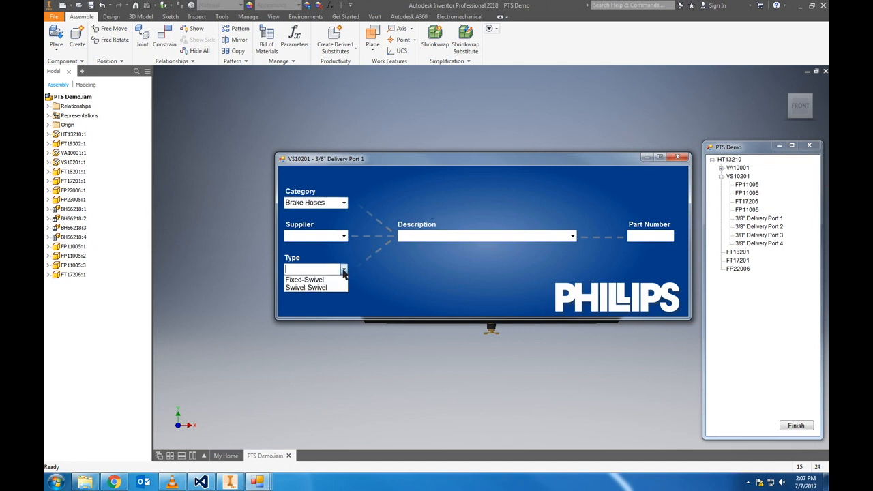
{"action": "left_click", "coordinate": [304, 279]}
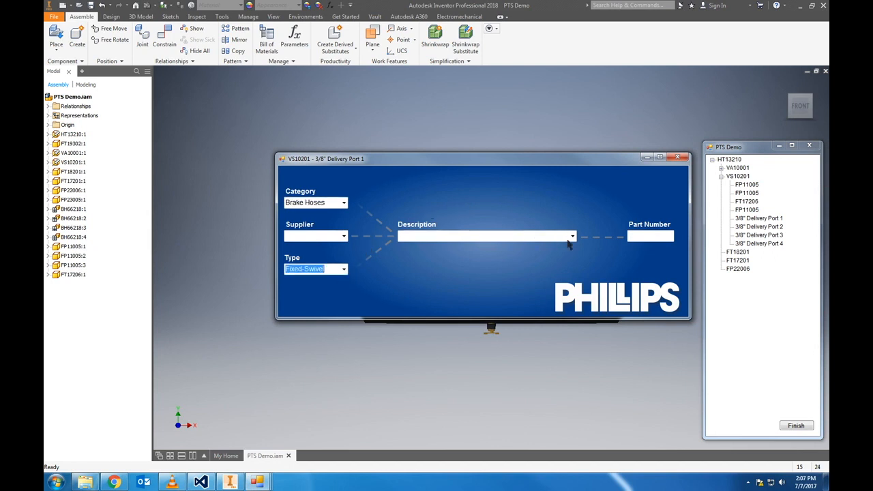
{"action": "left_click", "coordinate": [571, 236]}
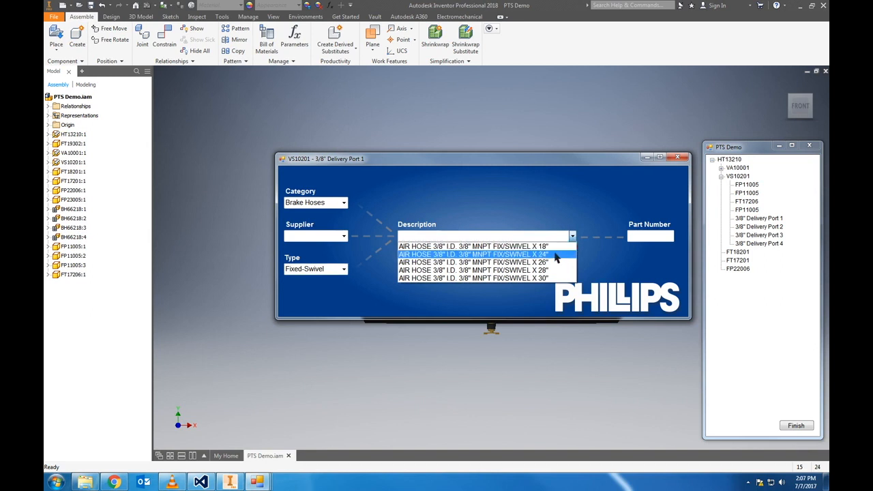
{"action": "left_click", "coordinate": [474, 254]}
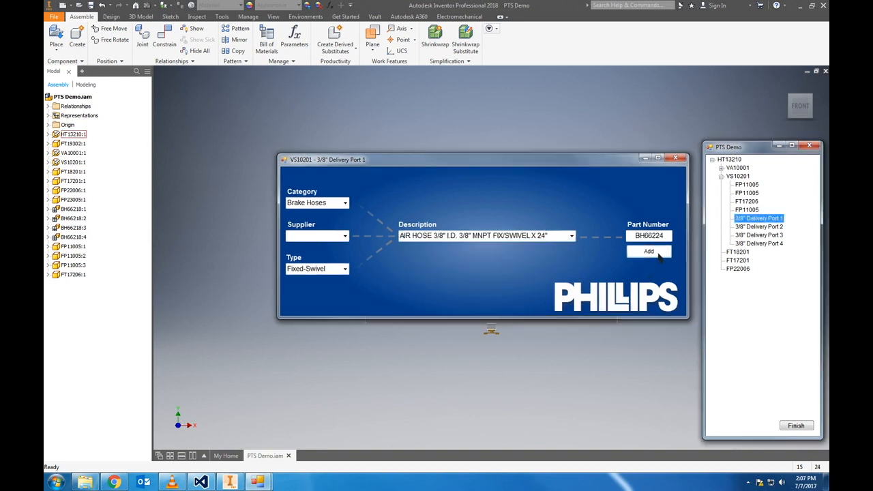
{"action": "left_click", "coordinate": [648, 251]}
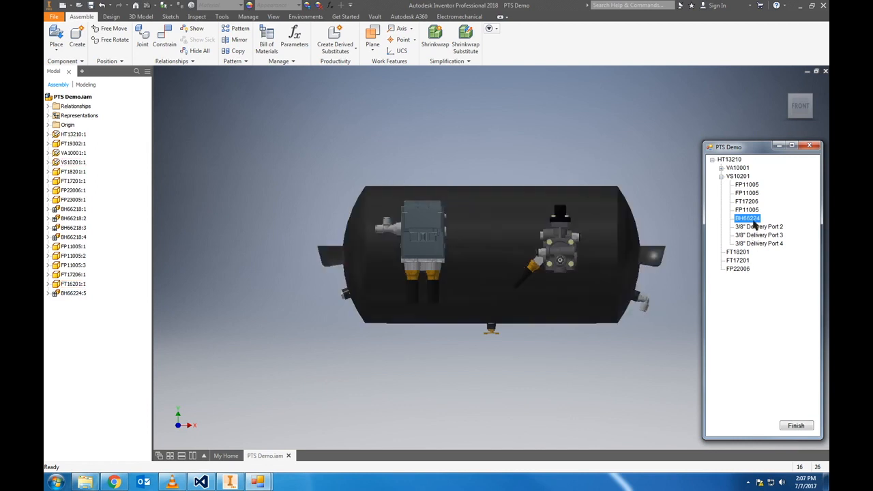
- Multi-Select BH66224 onto the remaining delivery ports and close the configurator
{"action": "right_click", "coordinate": [747, 218]}
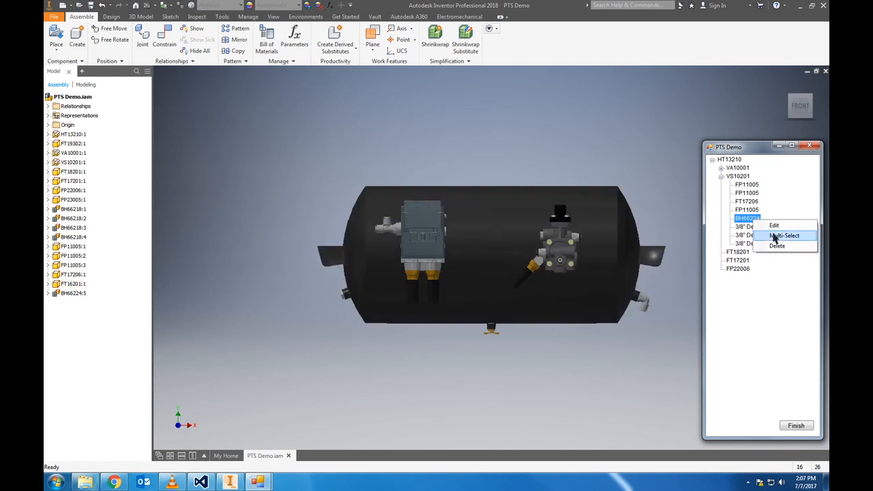
{"action": "left_click", "coordinate": [783, 235]}
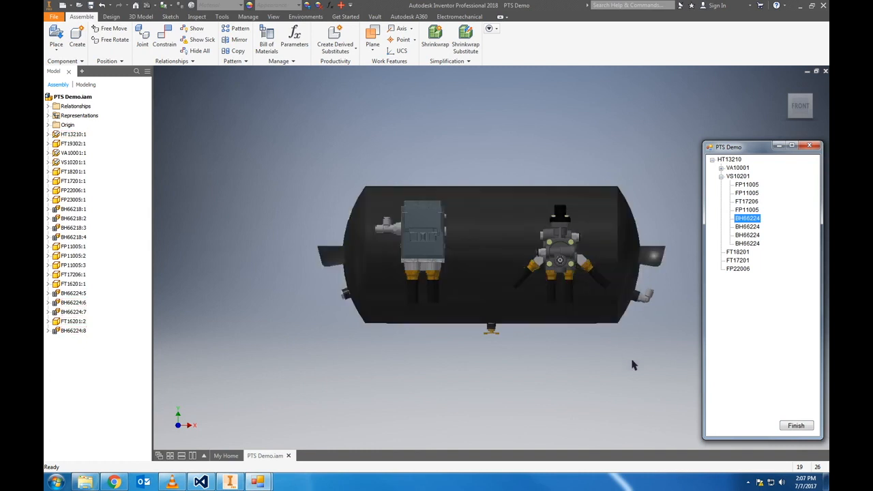
{"action": "left_click", "coordinate": [719, 176]}
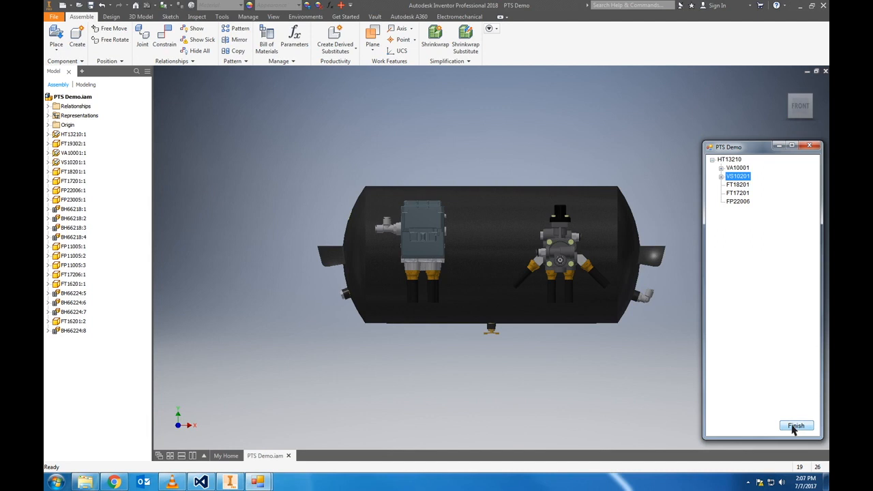
{"action": "mouse_move", "coordinate": [790, 425]}
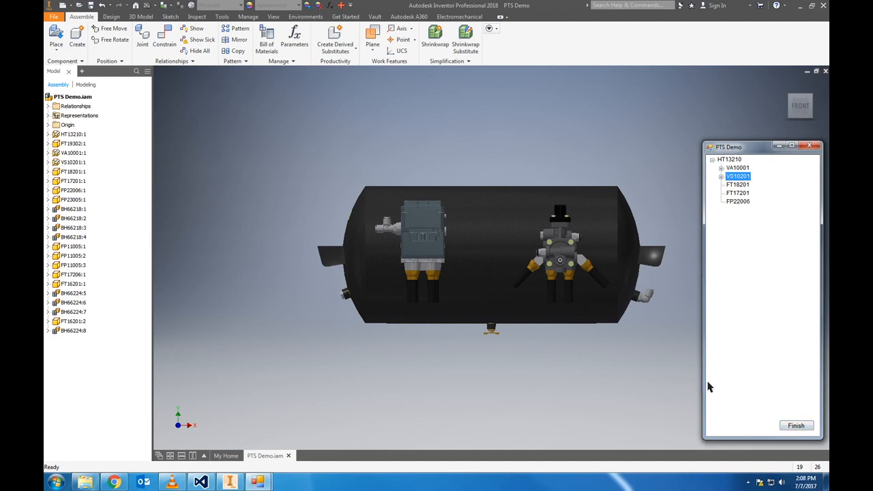
{"action": "left_click", "coordinate": [796, 425]}
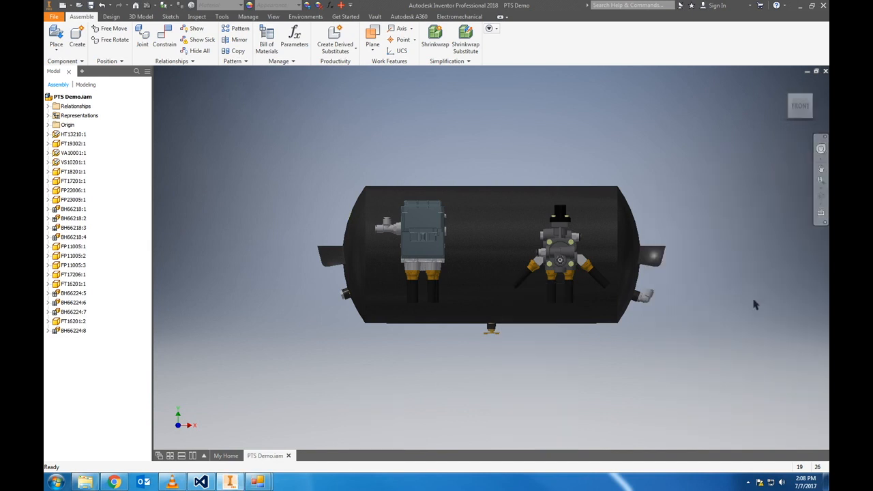
{"action": "mouse_move", "coordinate": [752, 311]}
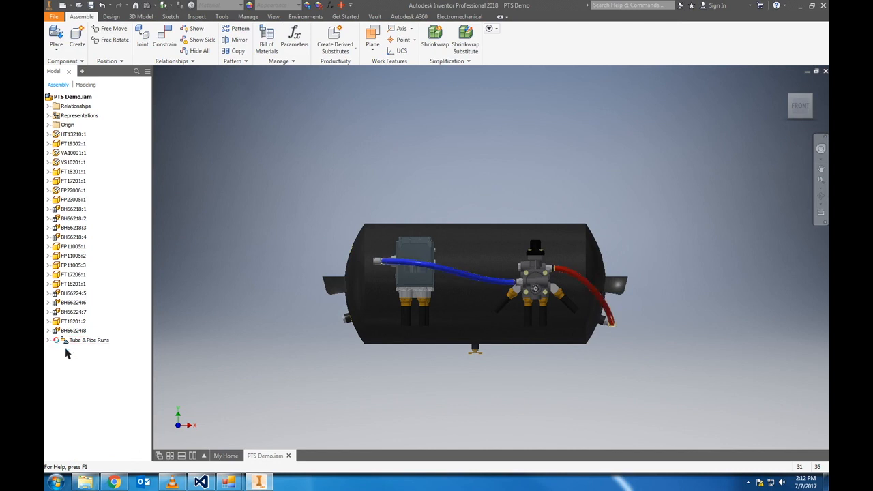
- Start routing the blue and red nylon tubing with Tube & Pipe
{"action": "left_click", "coordinate": [89, 340]}
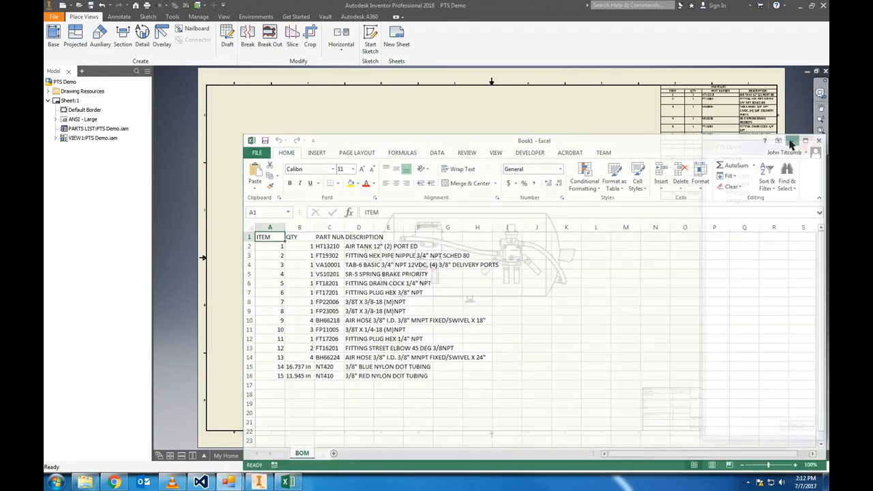
{"action": "left_click", "coordinate": [818, 140]}
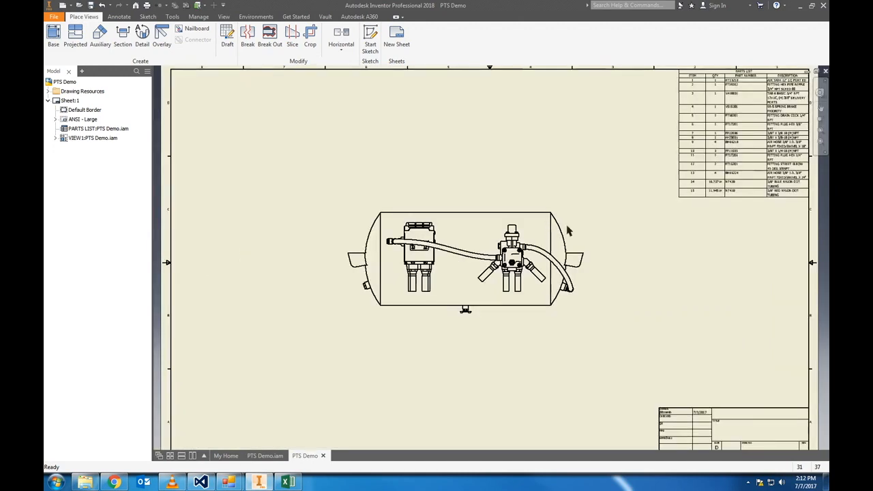
{"action": "mouse_move", "coordinate": [599, 234]}
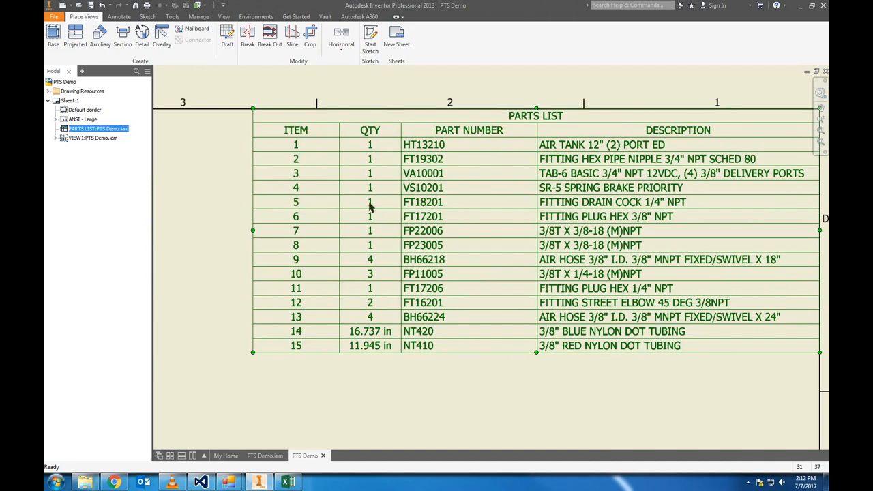
{"action": "left_click", "coordinate": [401, 392]}
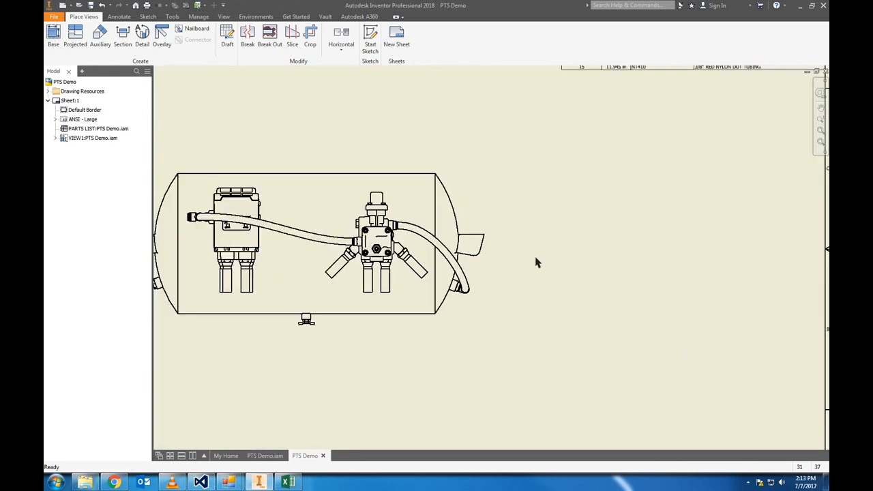
{"action": "left_click", "coordinate": [288, 481]}
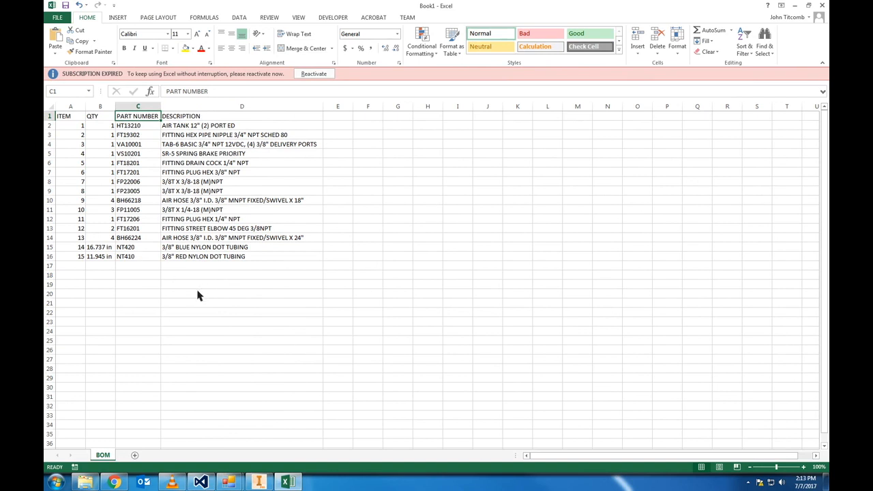
{"action": "mouse_move", "coordinate": [553, 334]}
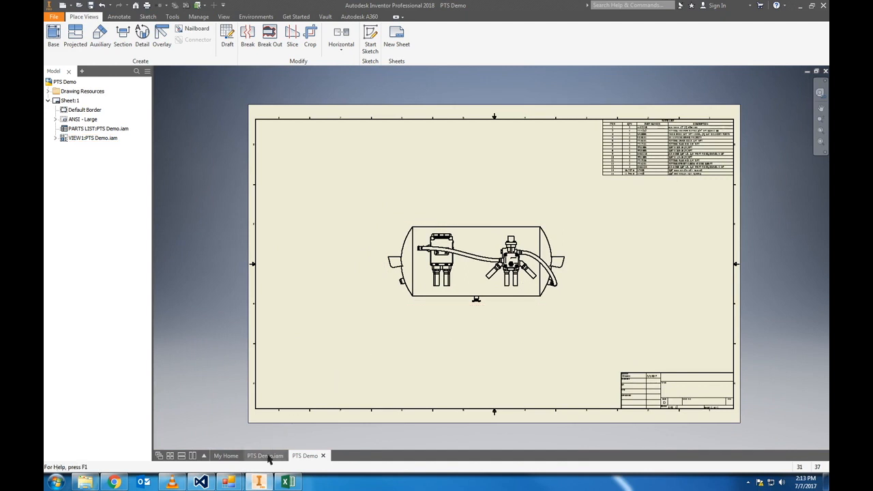
- Return from the Excel BOM sheet to the Inventor tank assembly window
{"action": "left_click", "coordinate": [264, 455]}
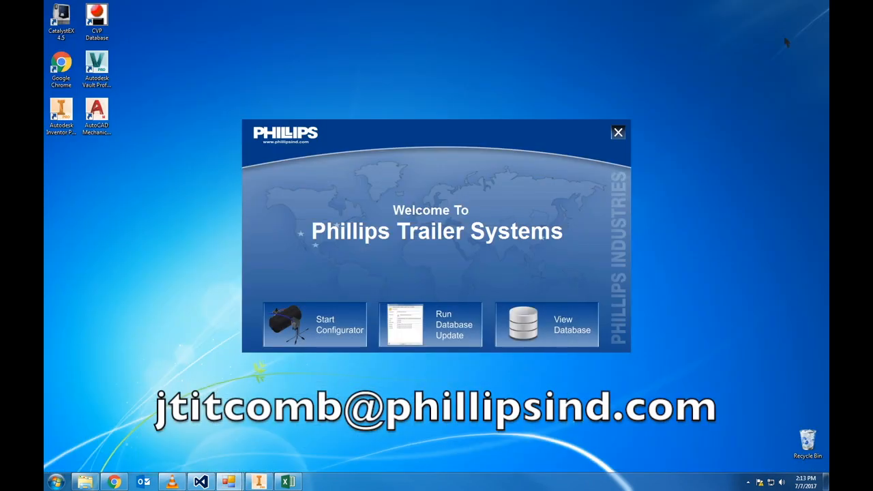
{"action": "mouse_move", "coordinate": [708, 174]}
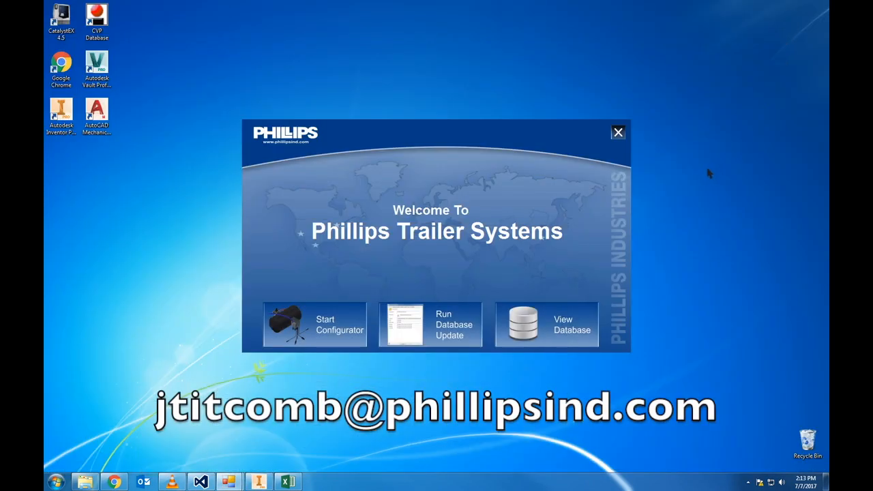